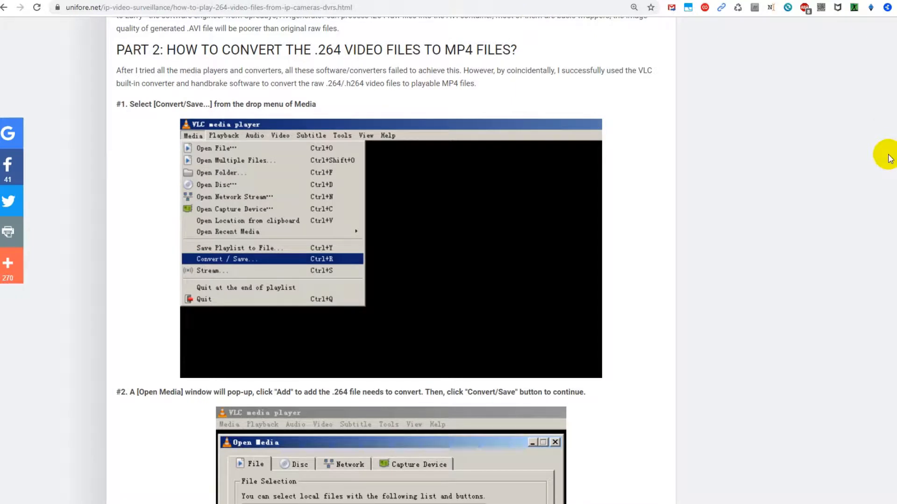
mouse_move(323, 83)
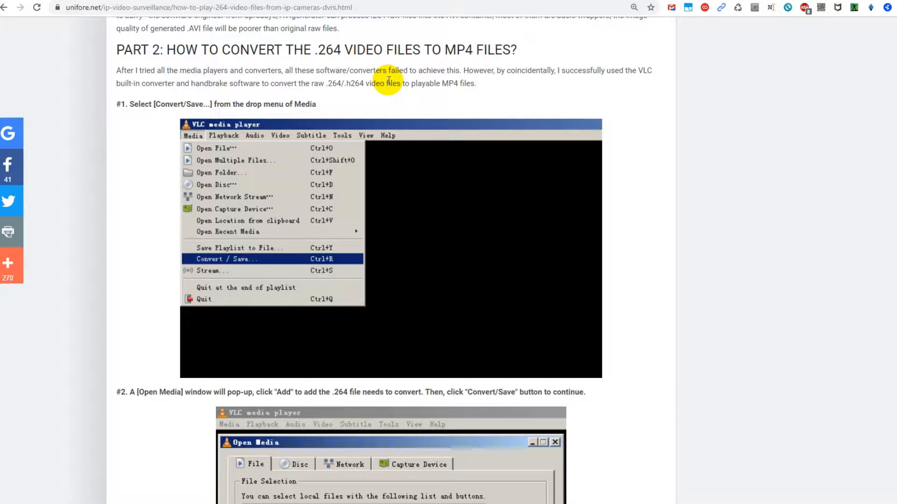
mouse_move(451, 64)
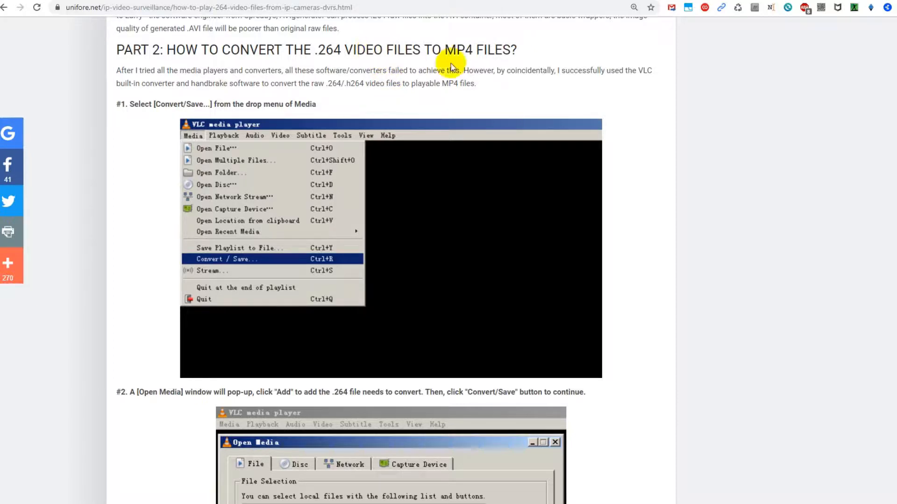
mouse_move(629, 97)
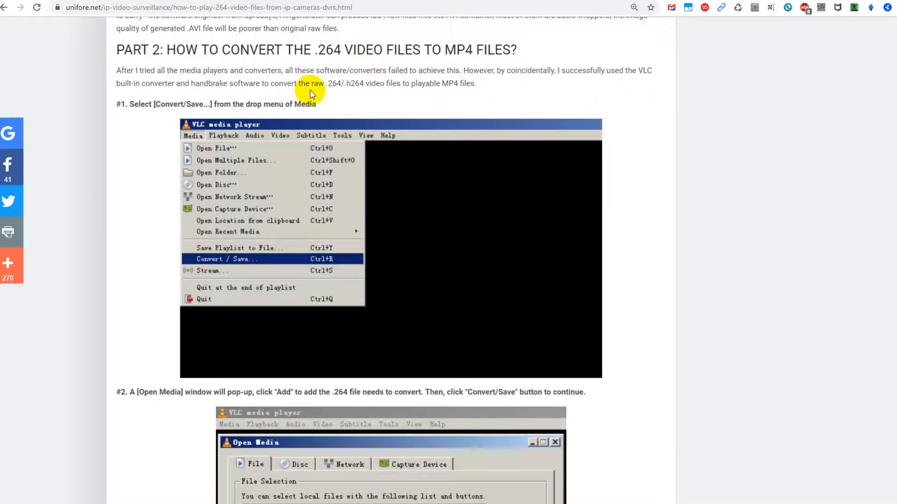
mouse_move(367, 99)
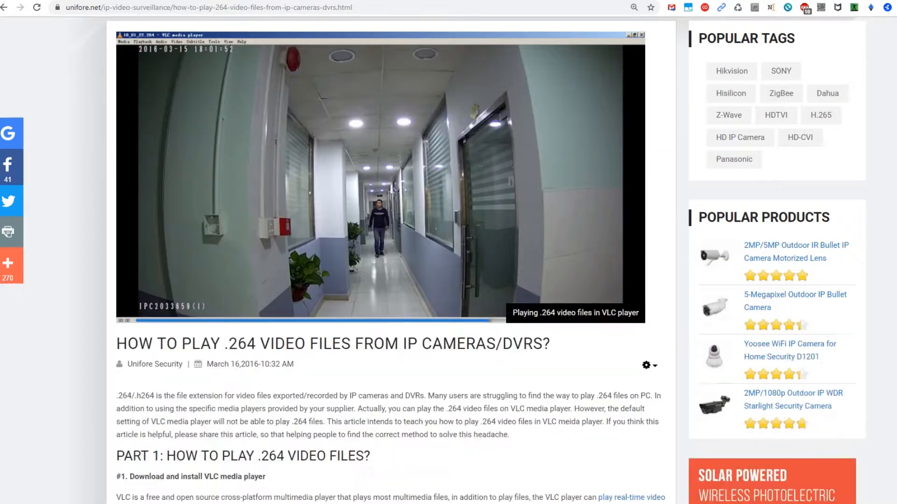
- Scroll past the VLC convert steps to step #7, converting the .ts file in HandBrake
scroll("down", 3)
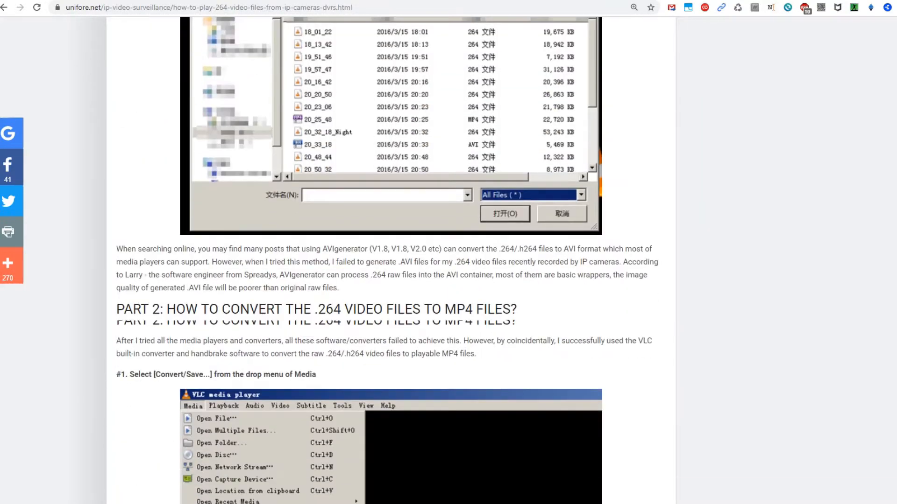
scroll("down", 3)
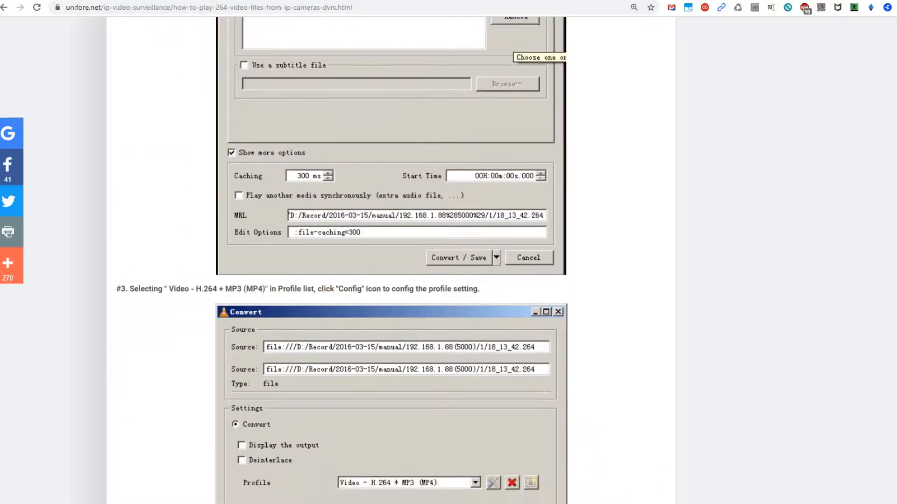
scroll("down", 3)
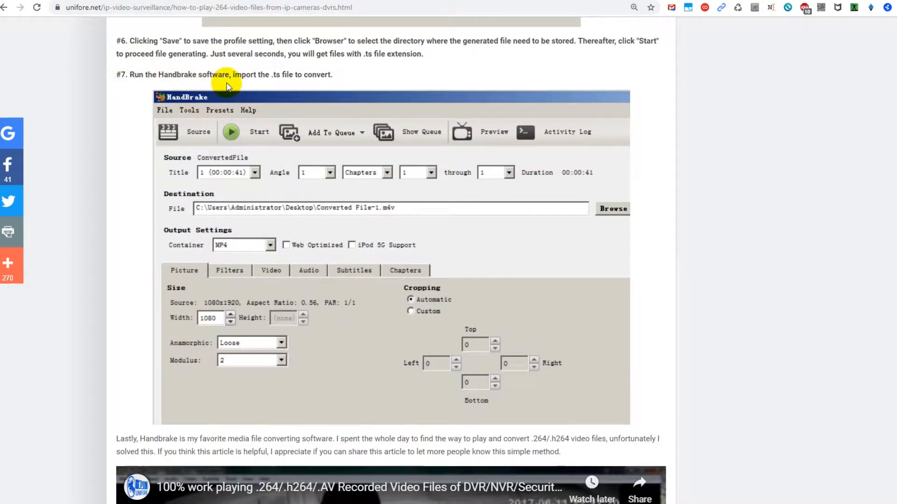
mouse_move(604, 109)
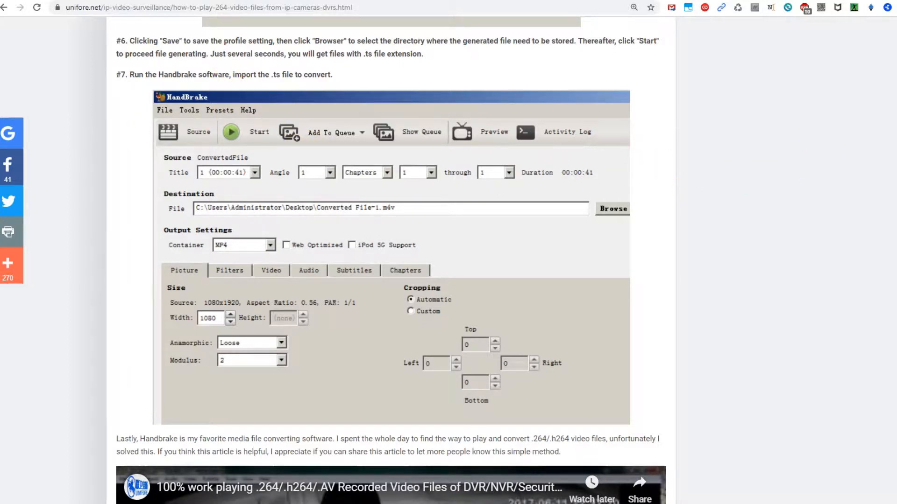
mouse_move(765, 206)
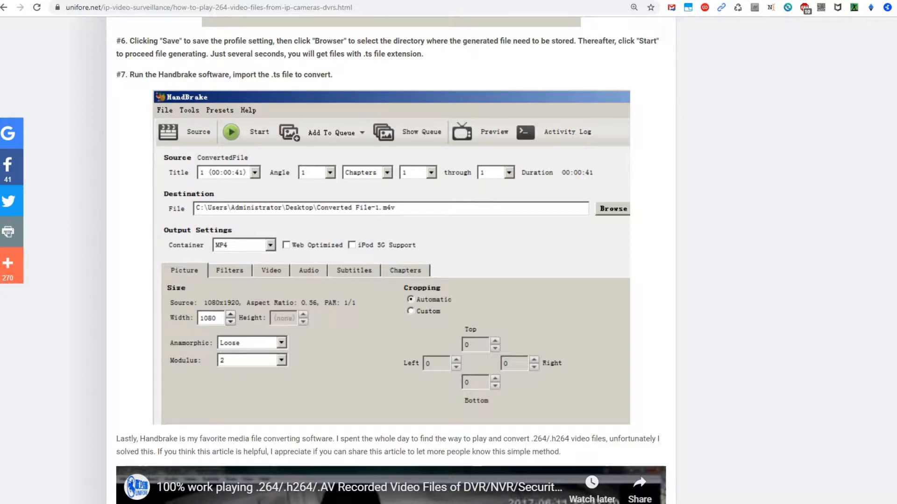
scroll("down", 3)
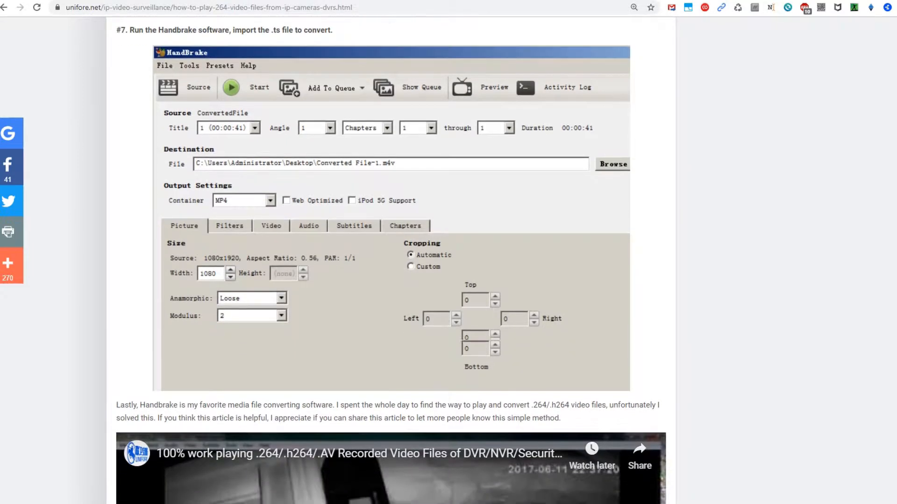
scroll("down", 3)
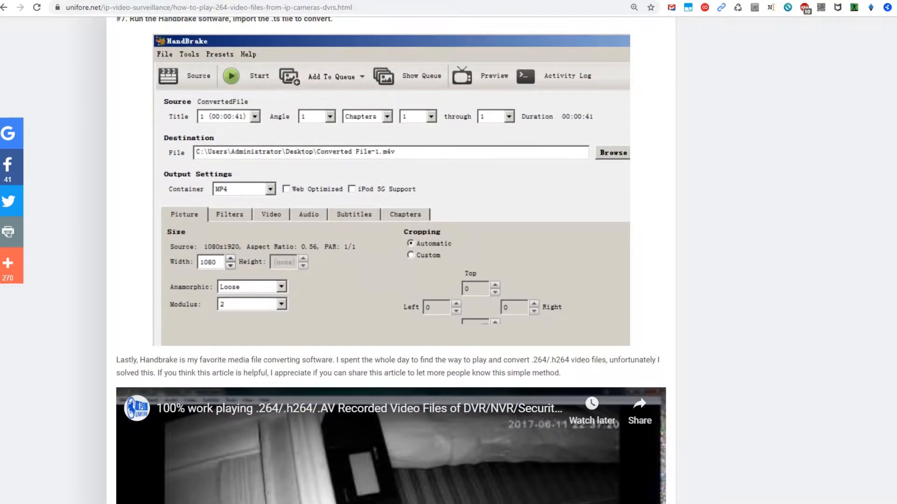
scroll("down", 3)
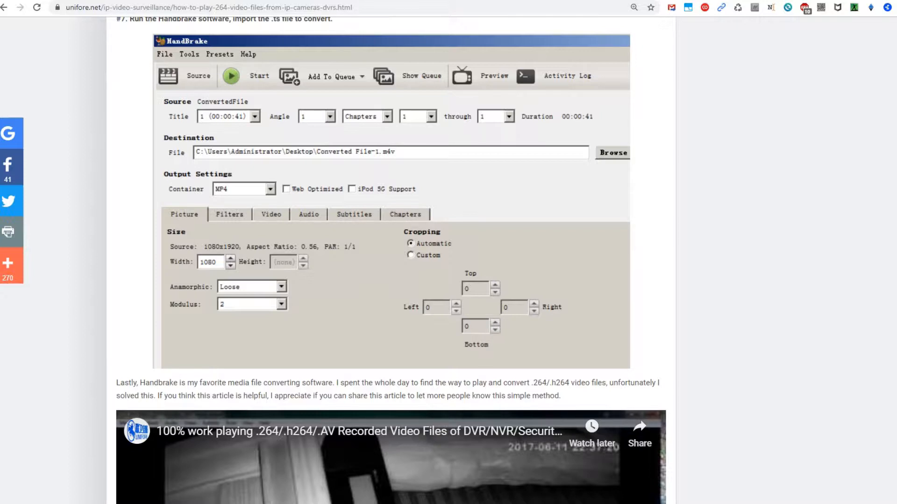
scroll("down", 3)
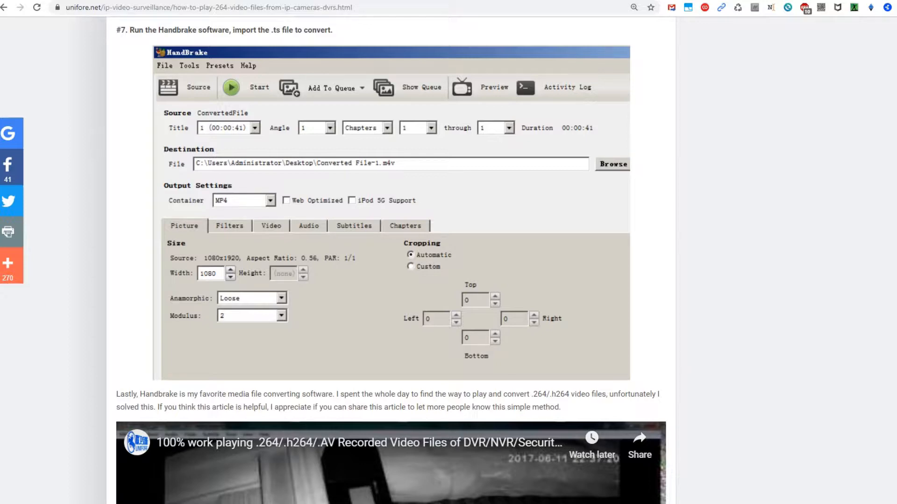
- Scroll to the reader comments, then back to Part 1 step #2, Run VLC media player
scroll("down", 3)
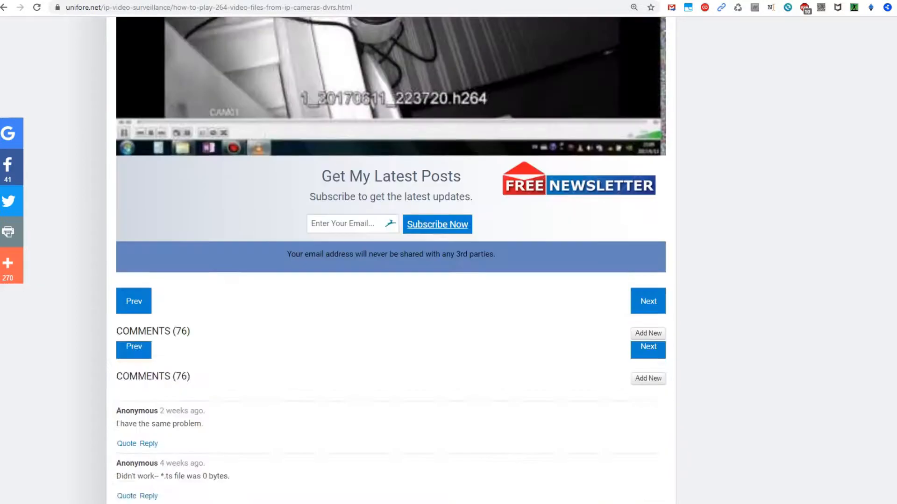
scroll("down", 3)
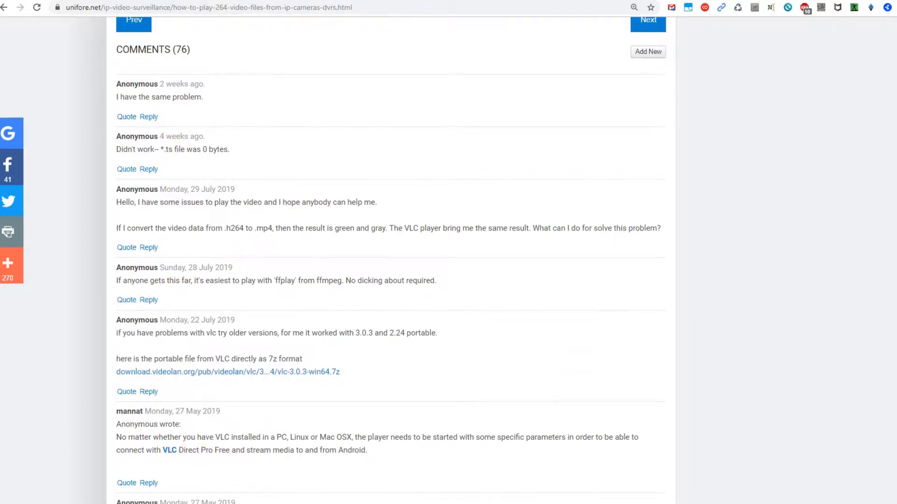
scroll("down", 3)
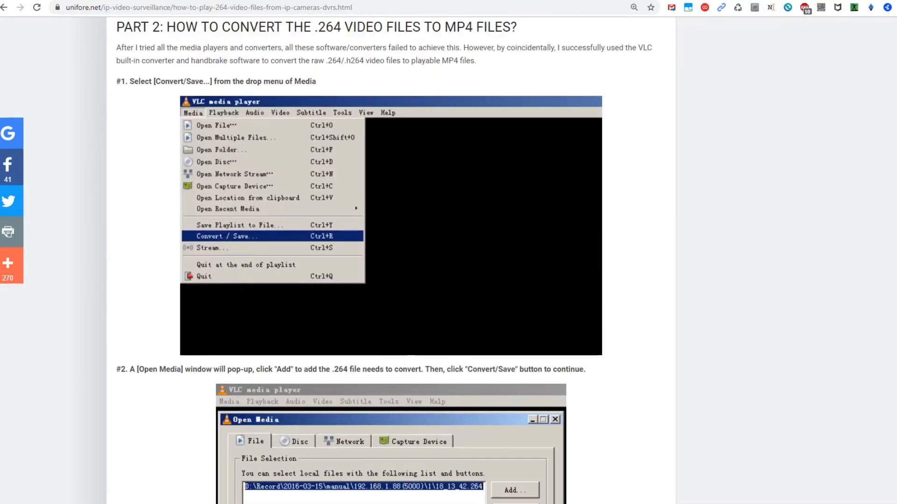
scroll("down", 3)
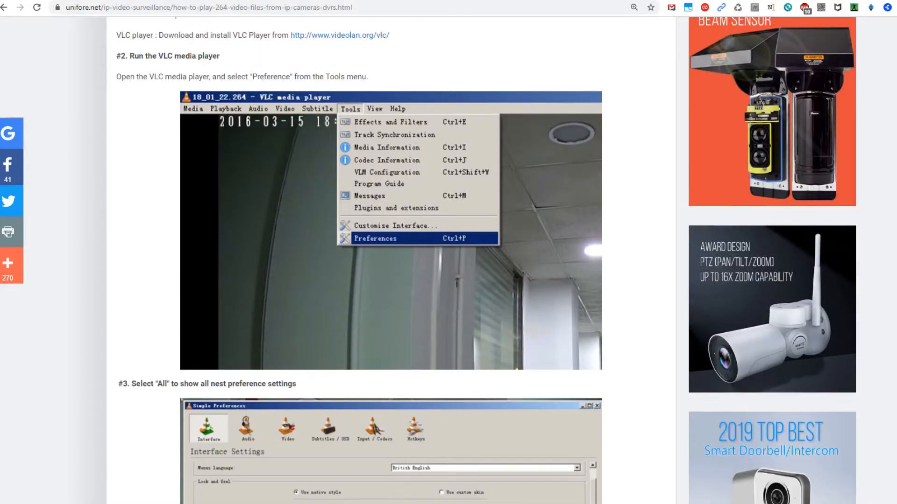
- Scroll the Unifore article back to its title and introduction
scroll("down", 3)
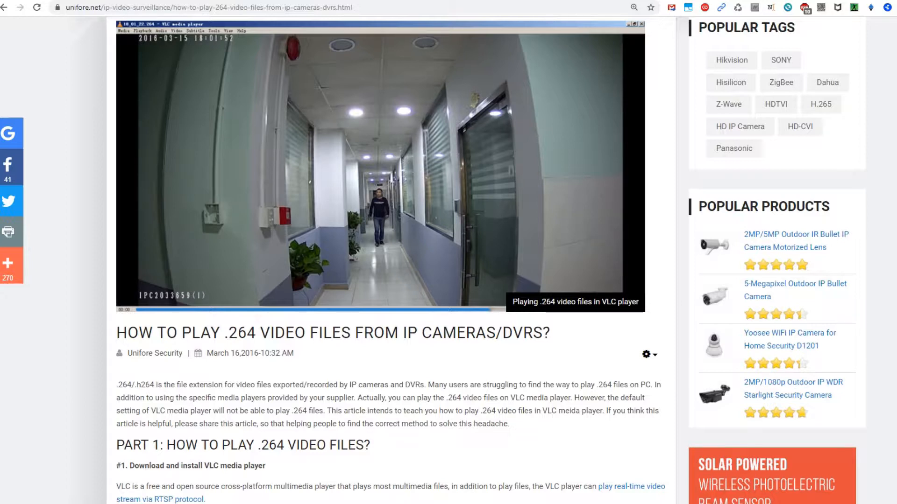
mouse_move(879, 122)
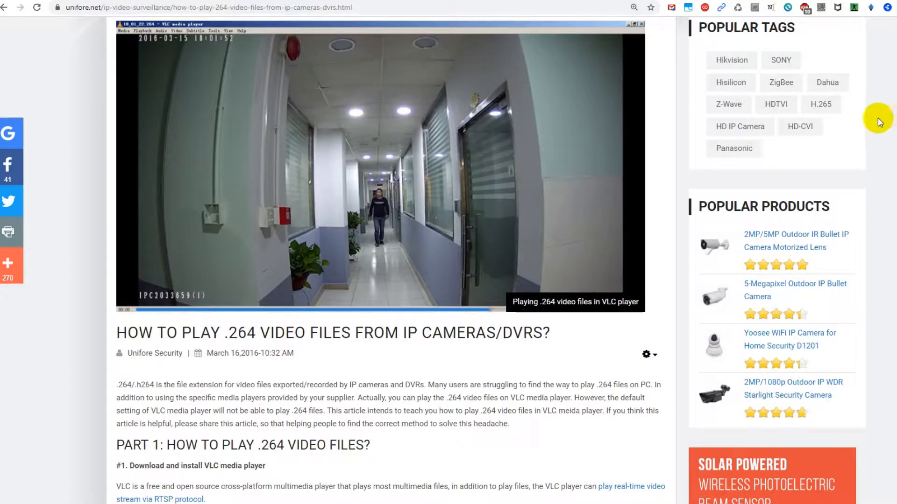
mouse_move(839, 158)
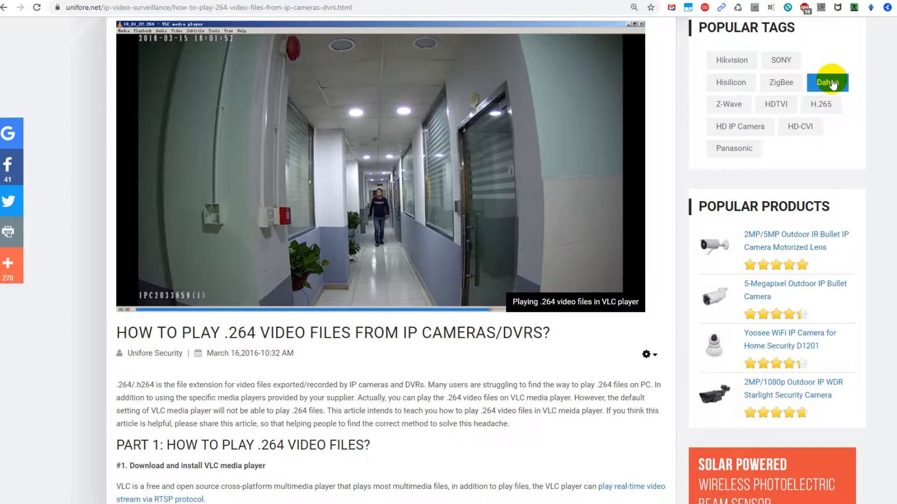
mouse_move(849, 2)
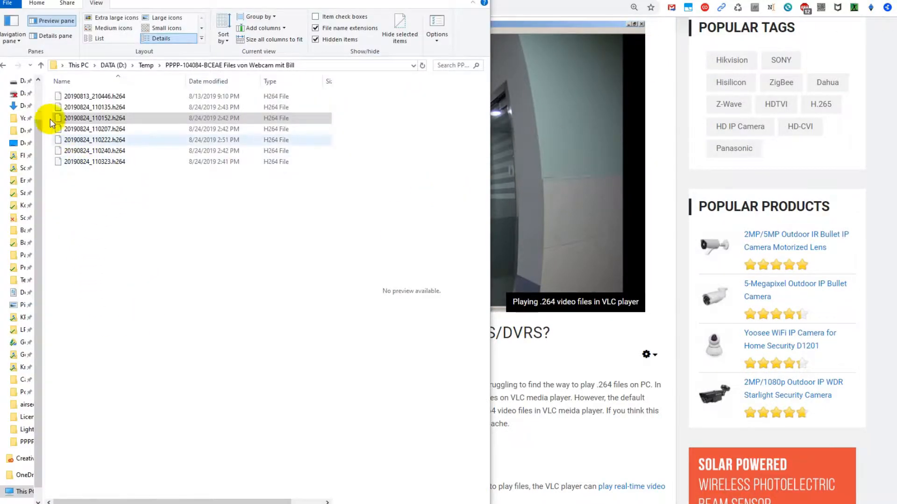
- Rename 20190824_110152.h264 by appending .avi to its name
left_click(94, 117)
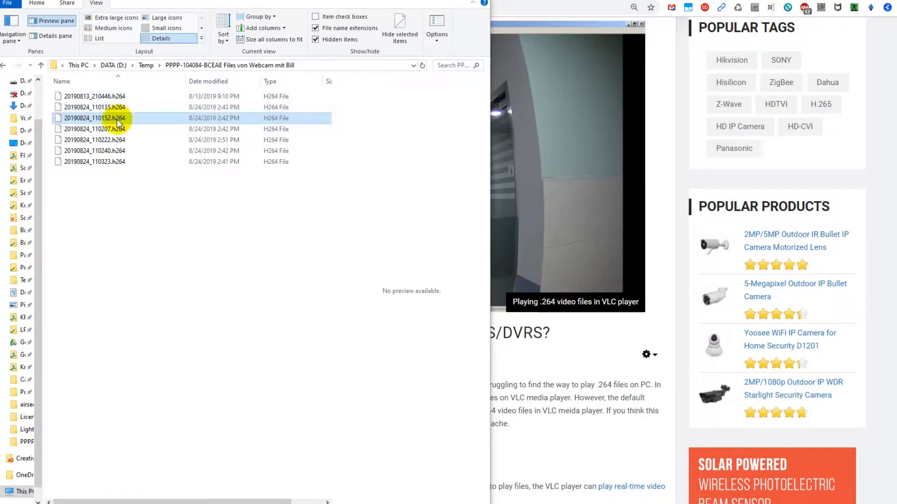
mouse_move(211, 119)
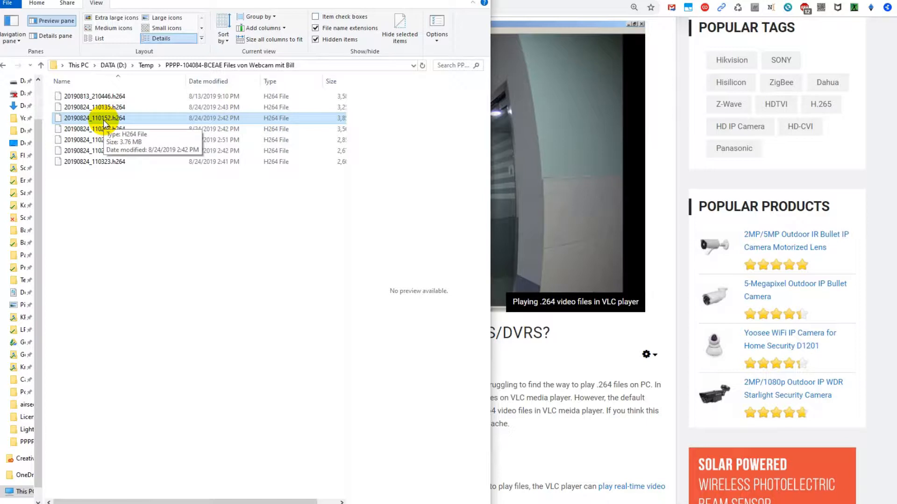
right_click(94, 118)
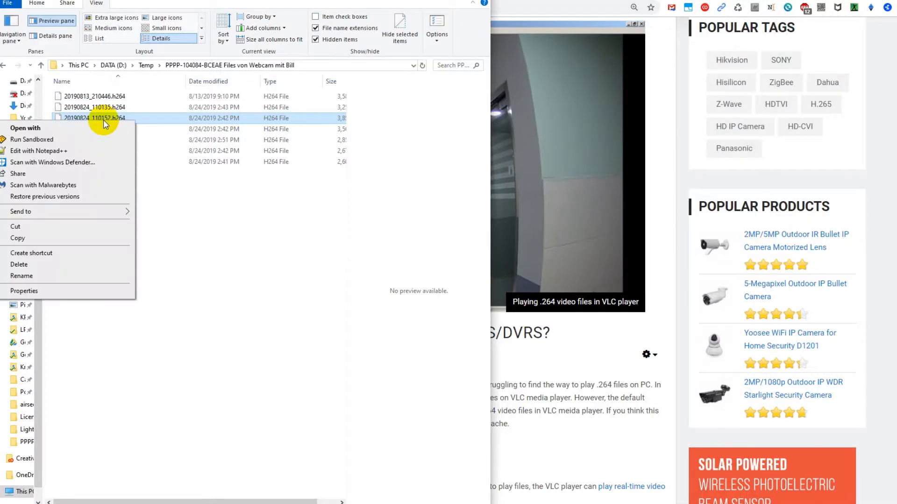
mouse_move(99, 238)
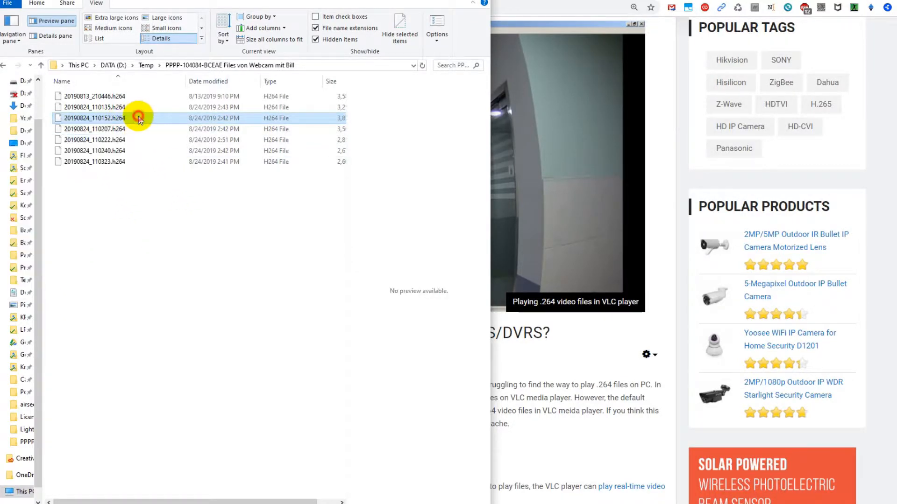
double_click(94, 117)
type(".avi")
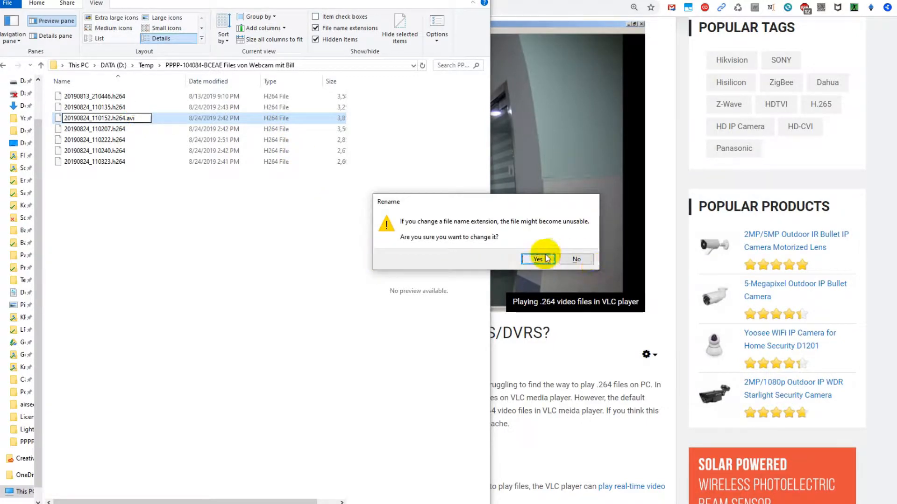
- Accept the .avi extension change and convert the recording to MP4 with File Converter
left_click(537, 259)
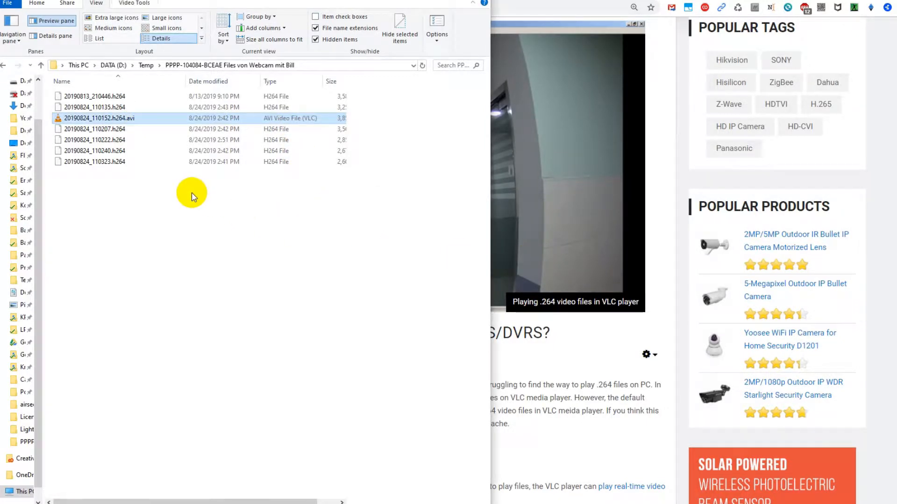
mouse_move(183, 185)
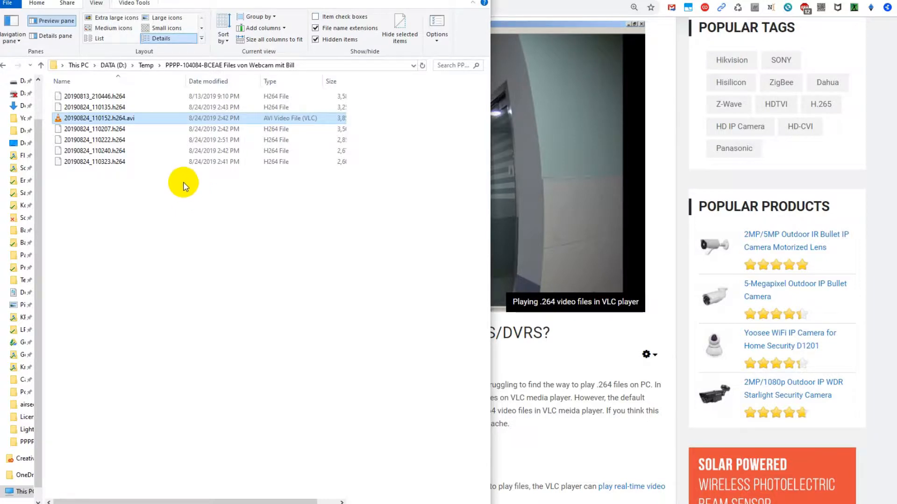
right_click(114, 119)
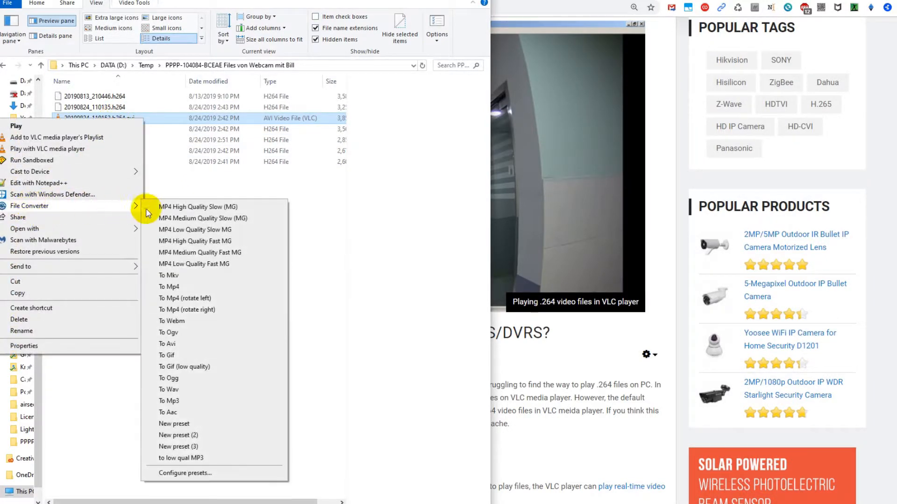
left_click(168, 287)
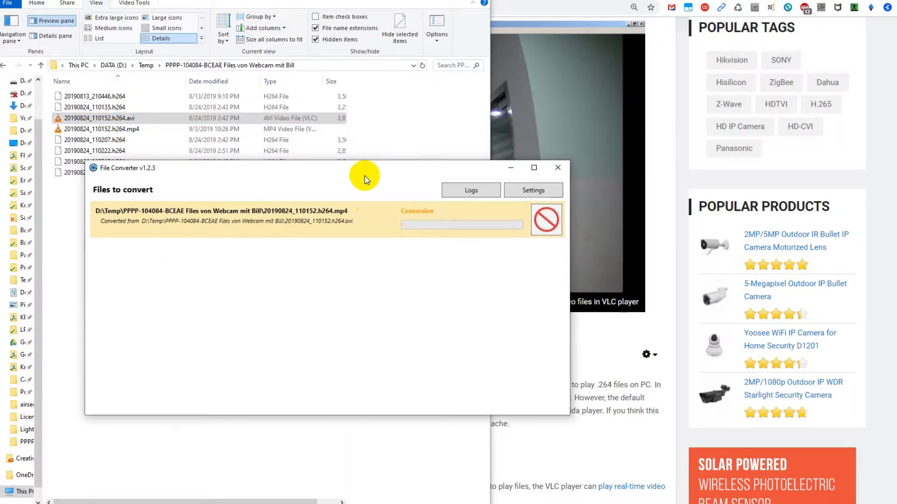
mouse_move(446, 235)
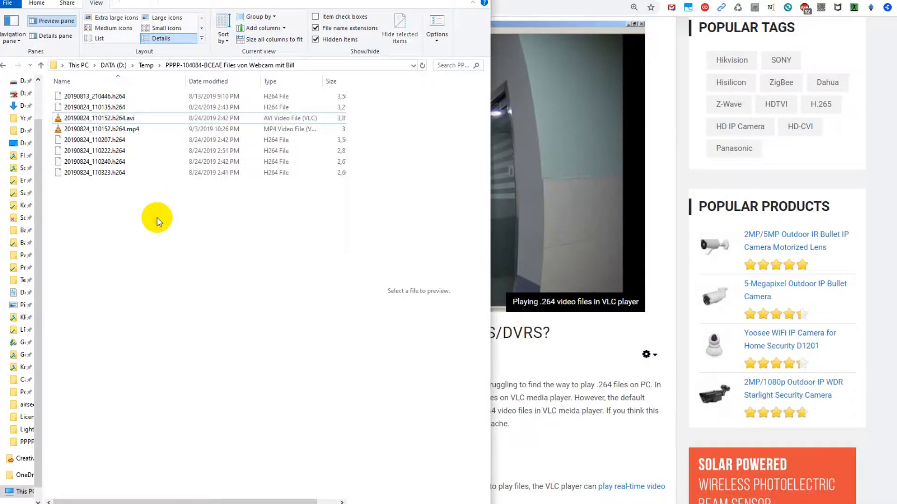
left_click(102, 129)
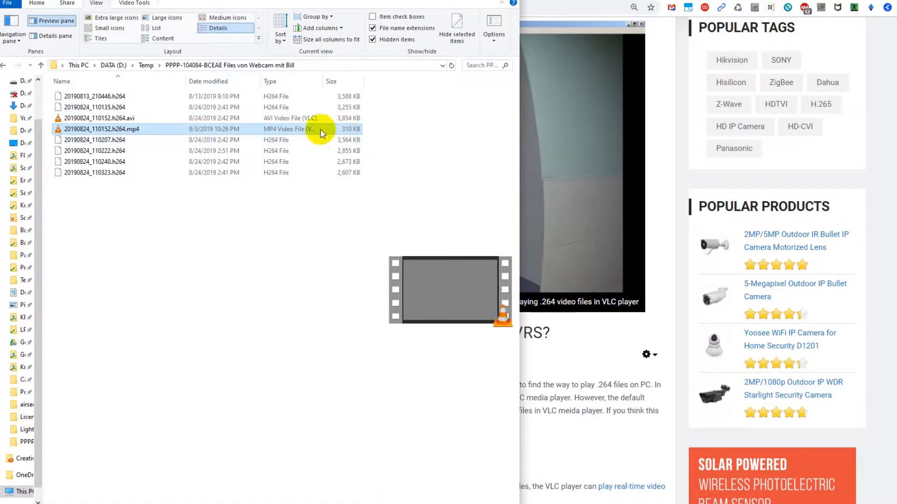
mouse_move(140, 135)
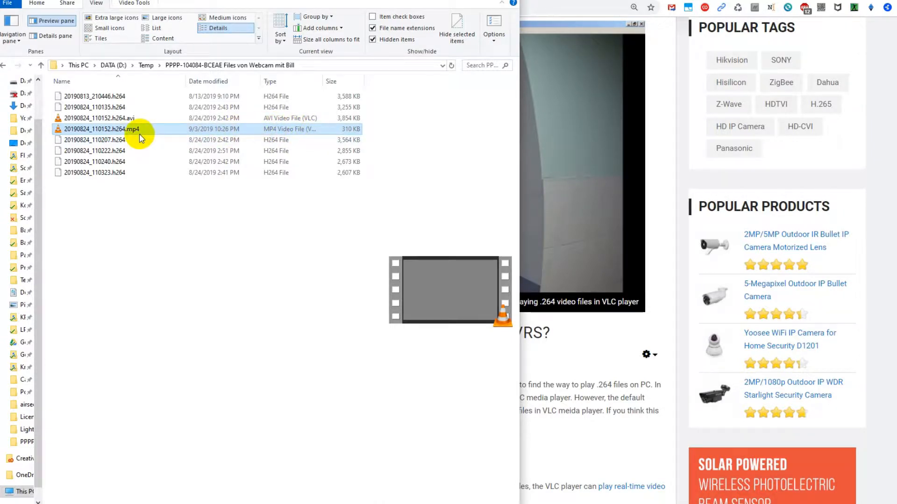
mouse_move(143, 140)
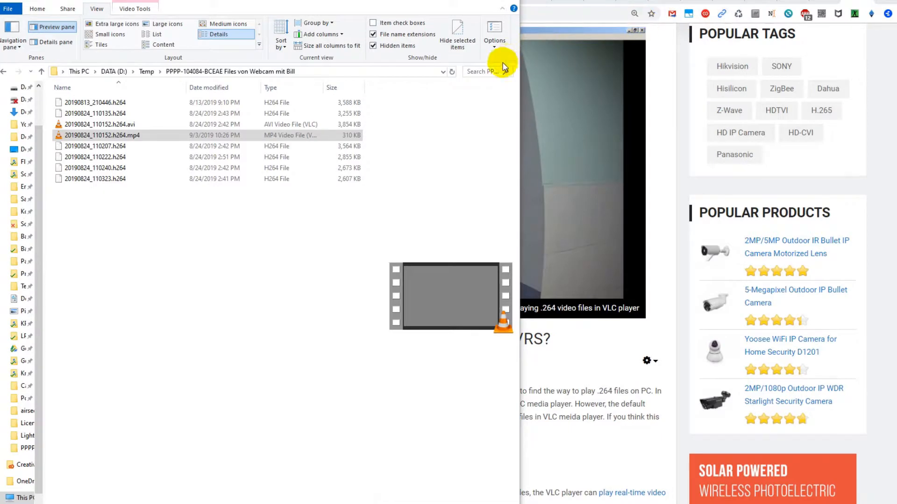
- Show File Converter's presets again for the 3,854 KB .avi recording
left_click(100, 124)
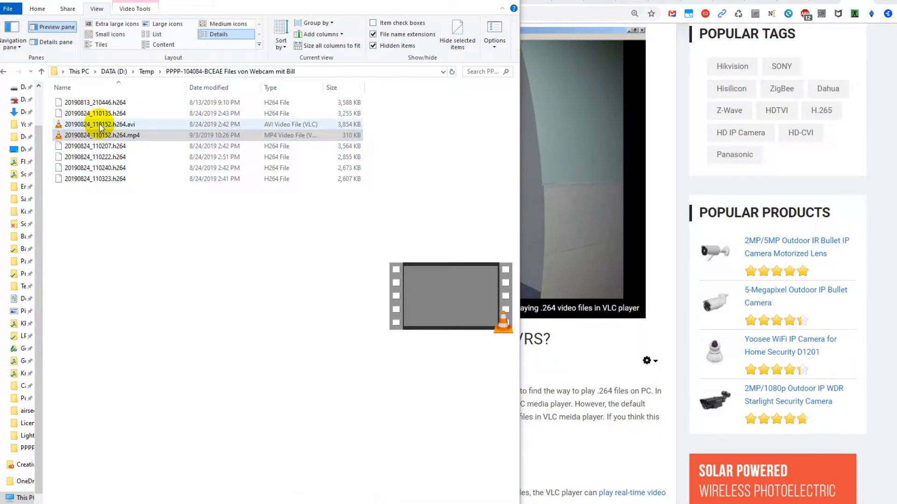
left_click(102, 135)
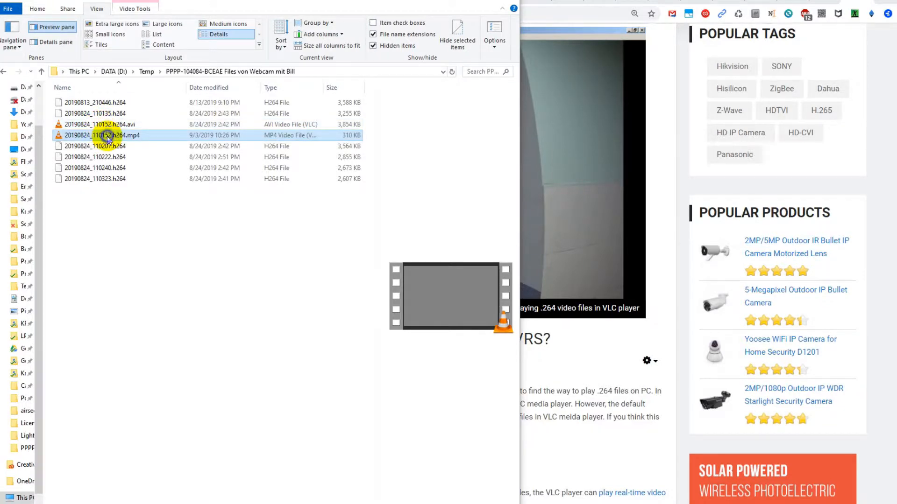
right_click(102, 136)
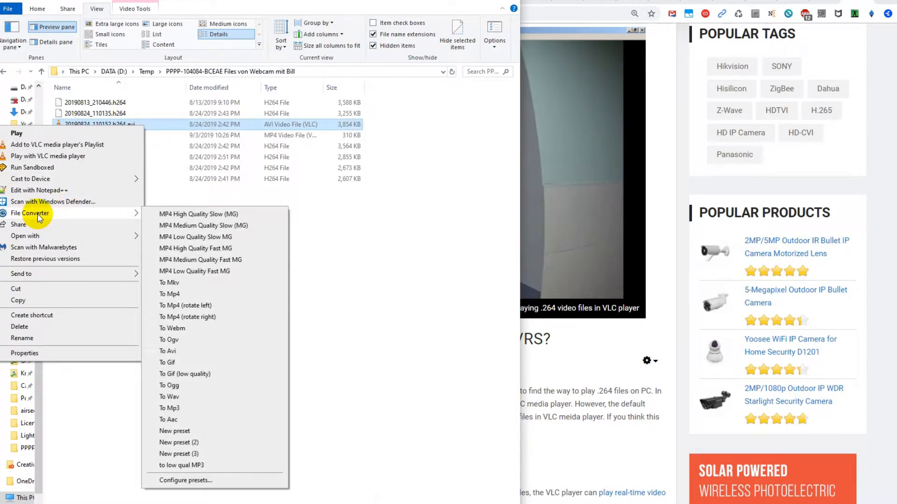
mouse_move(46, 218)
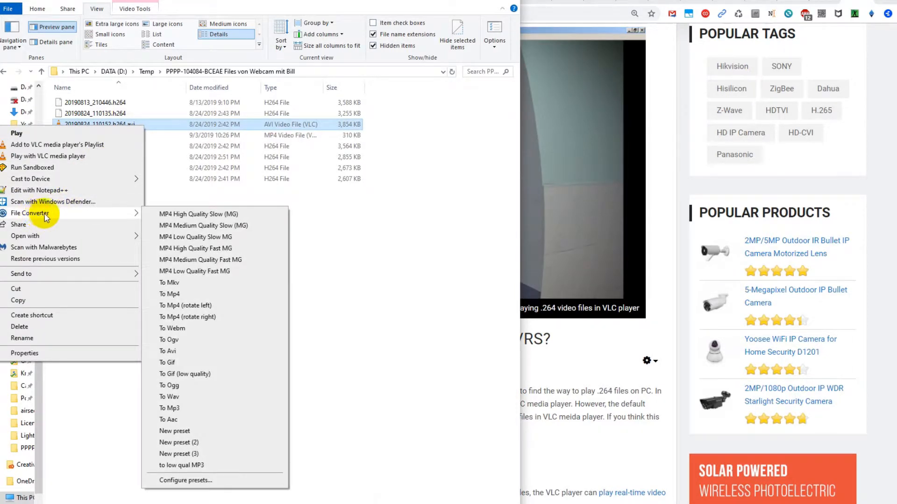
mouse_move(49, 216)
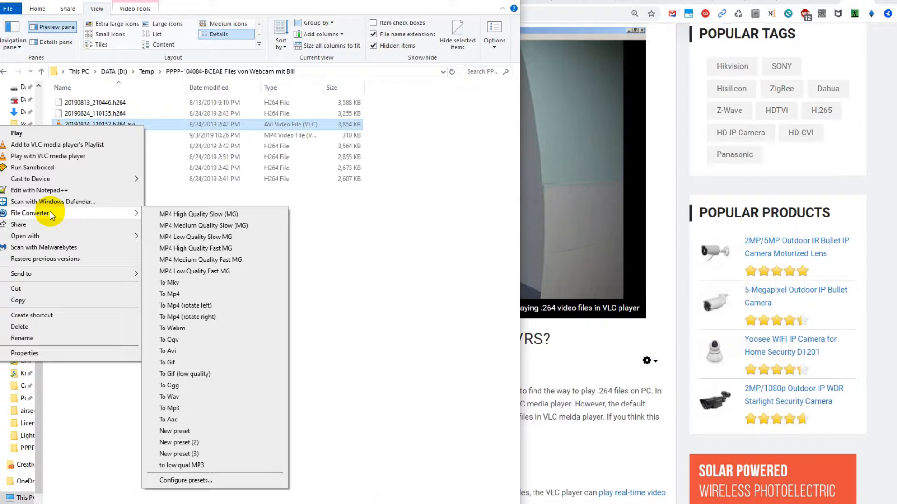
mouse_move(78, 223)
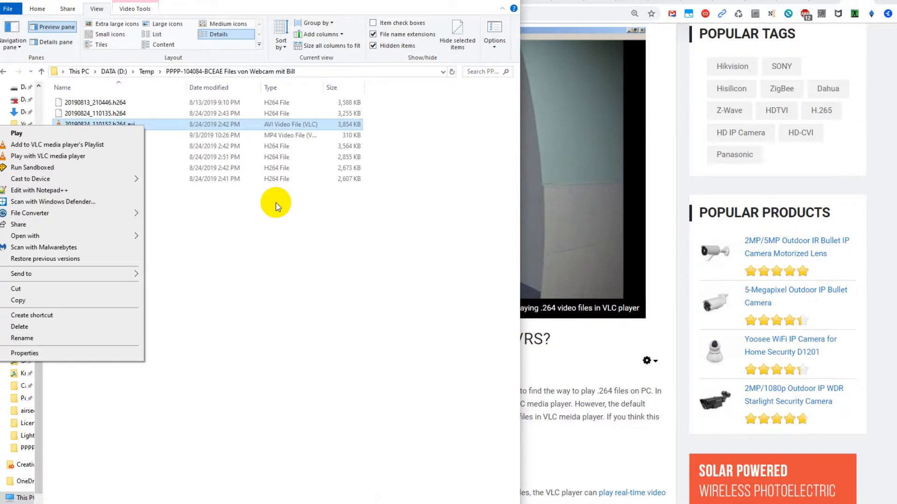
mouse_move(214, 214)
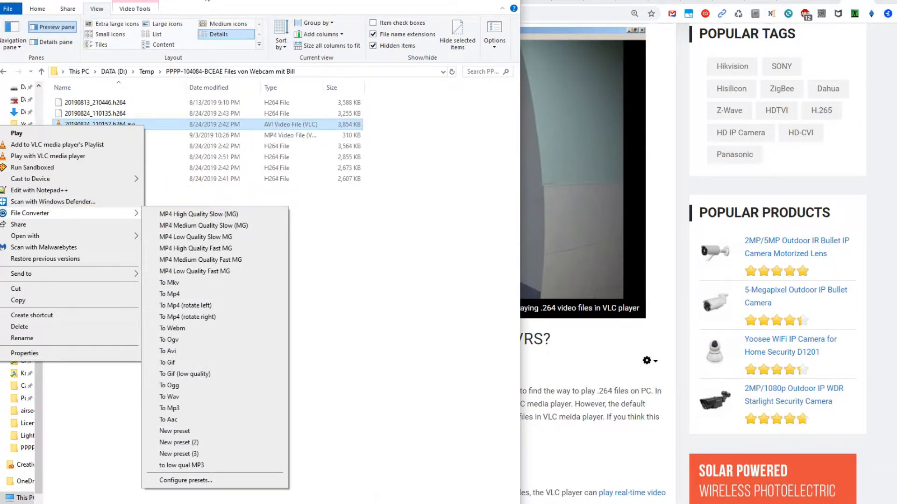
mouse_move(229, 8)
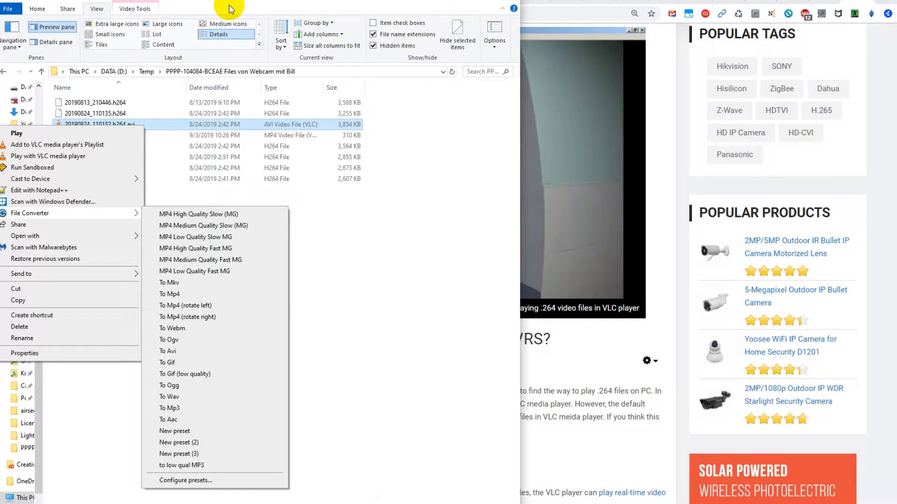
mouse_move(694, 86)
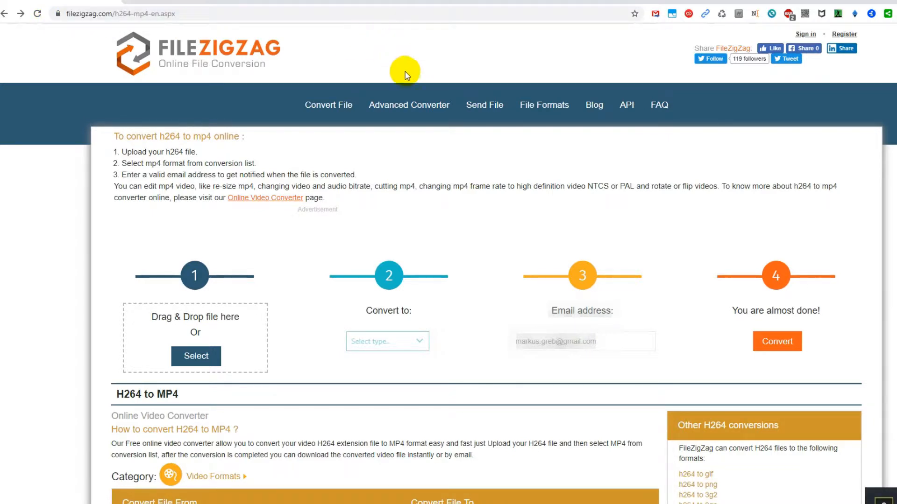
mouse_move(229, 315)
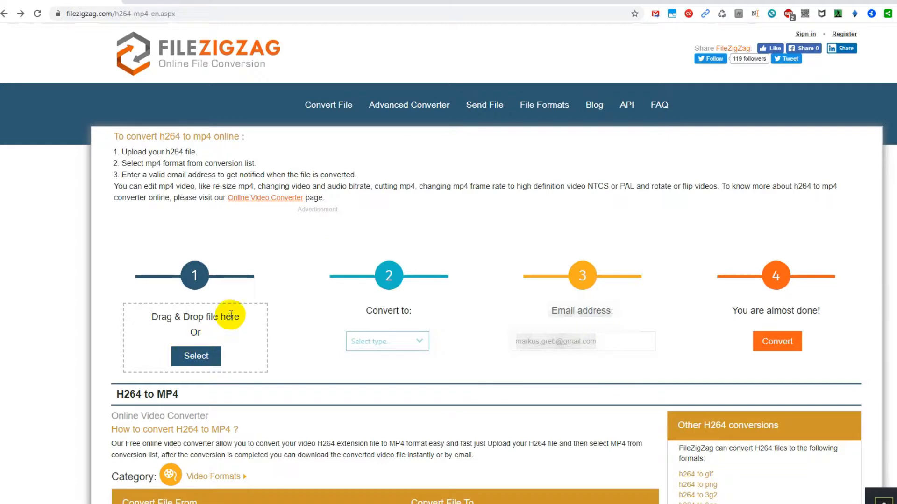
mouse_move(588, 247)
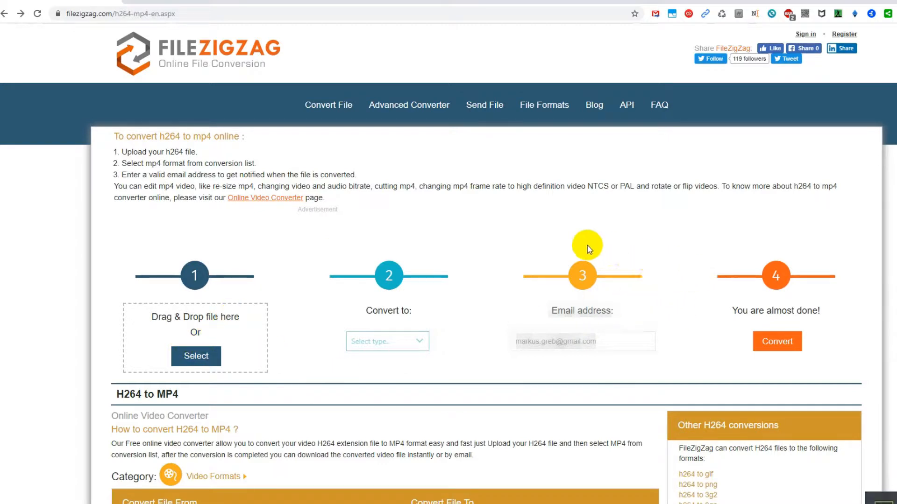
mouse_move(774, 34)
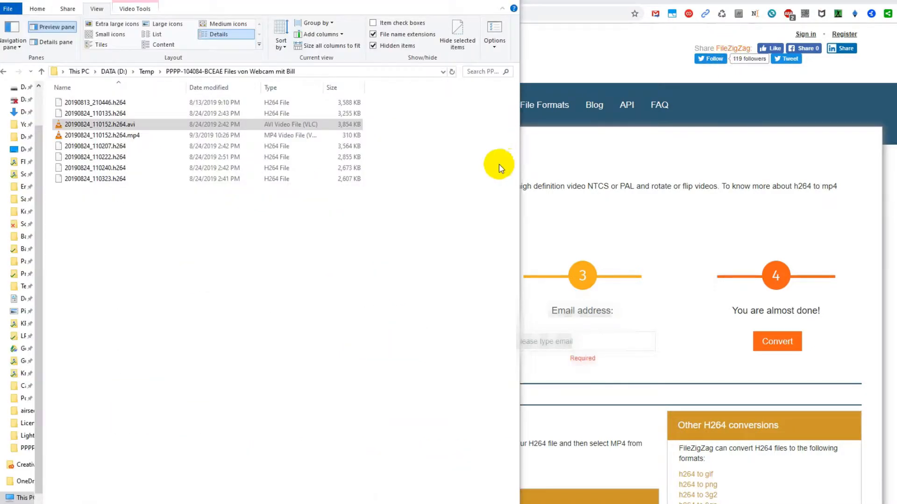
mouse_move(426, 204)
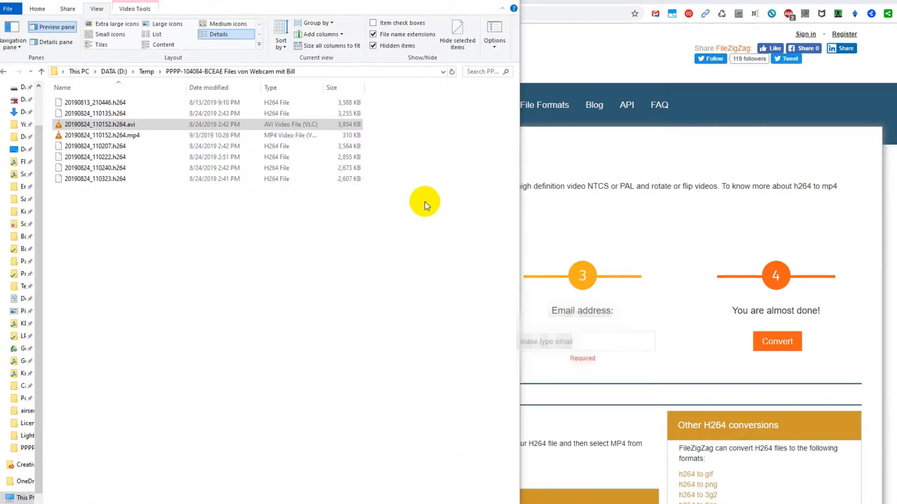
mouse_move(430, 204)
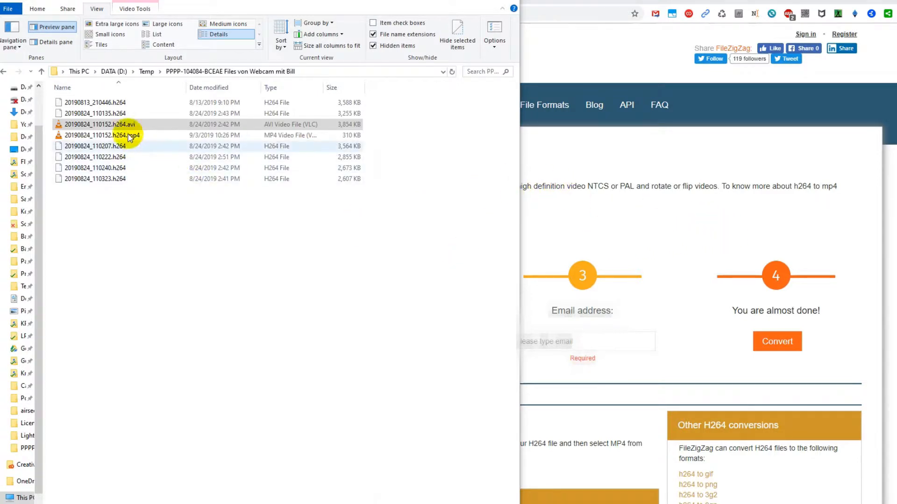
- Drop 20190824_110135.h264 onto FileZigZag's 'Drag & Drop file here' box
left_click(94, 146)
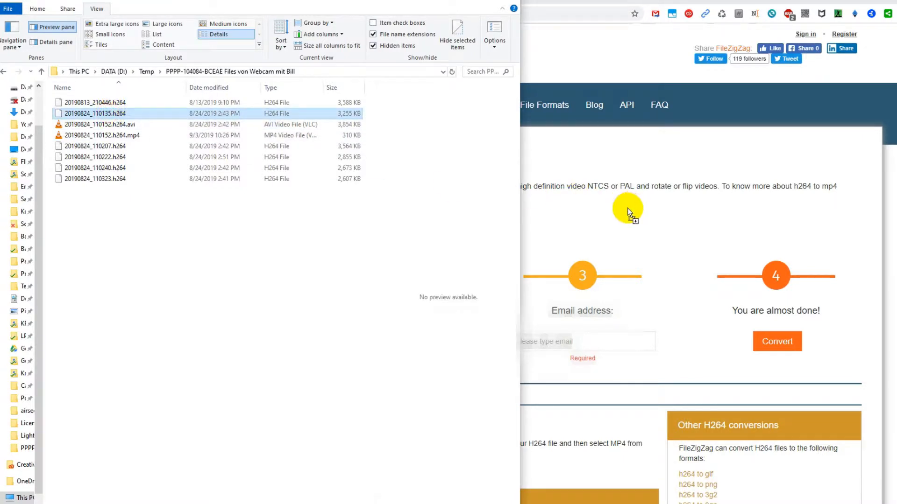
mouse_move(612, 37)
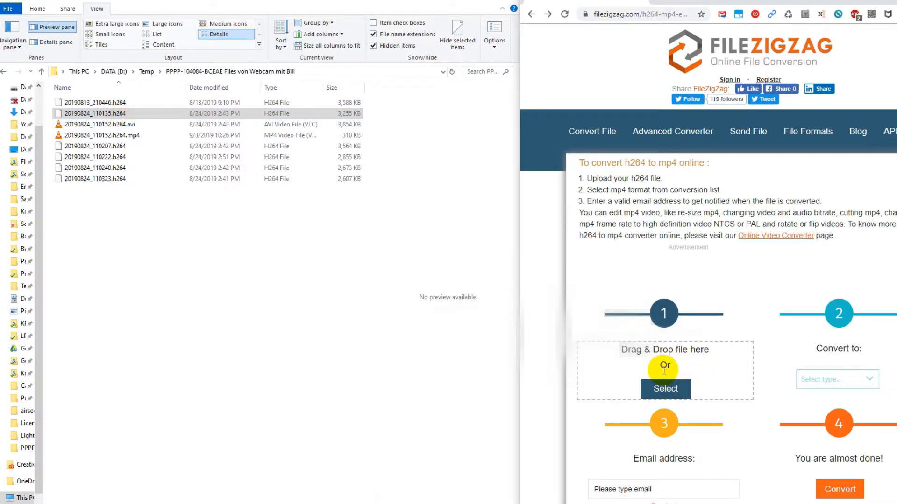
left_click(837, 378)
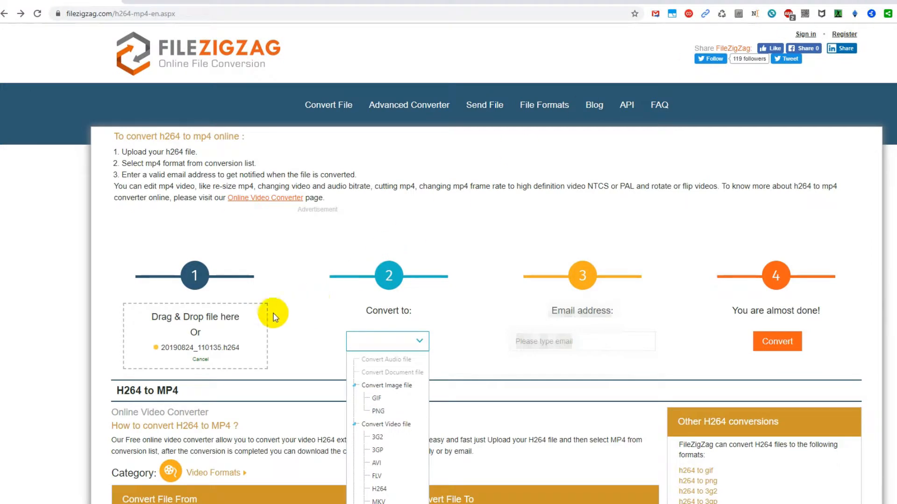
mouse_move(364, 398)
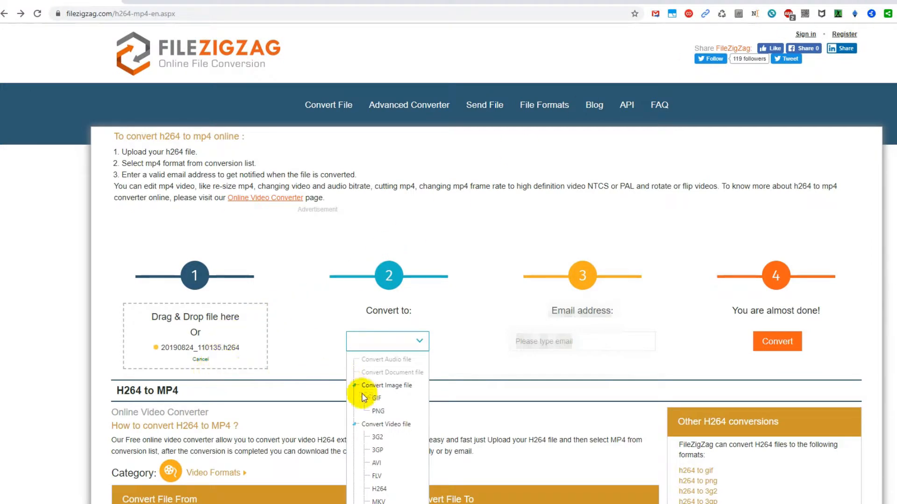
mouse_move(406, 413)
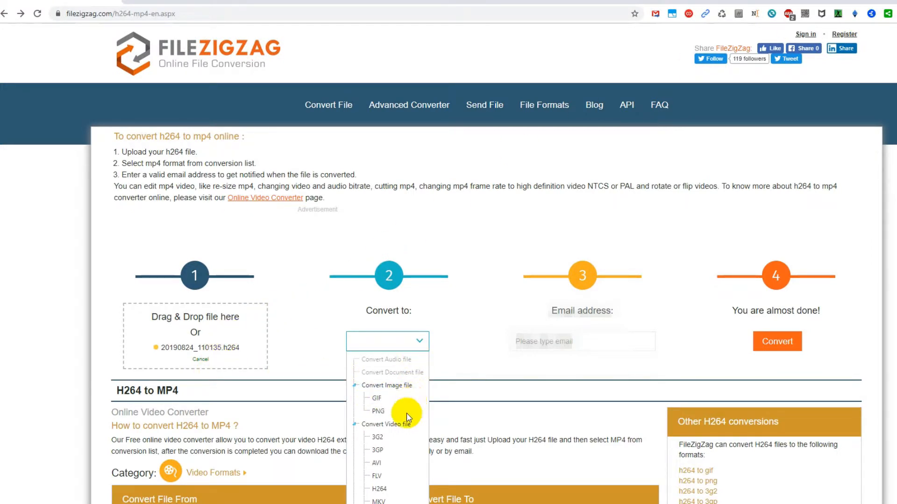
- Pick MP4 under Convert Video file in the 'Convert to' dropdown
scroll("down", 3)
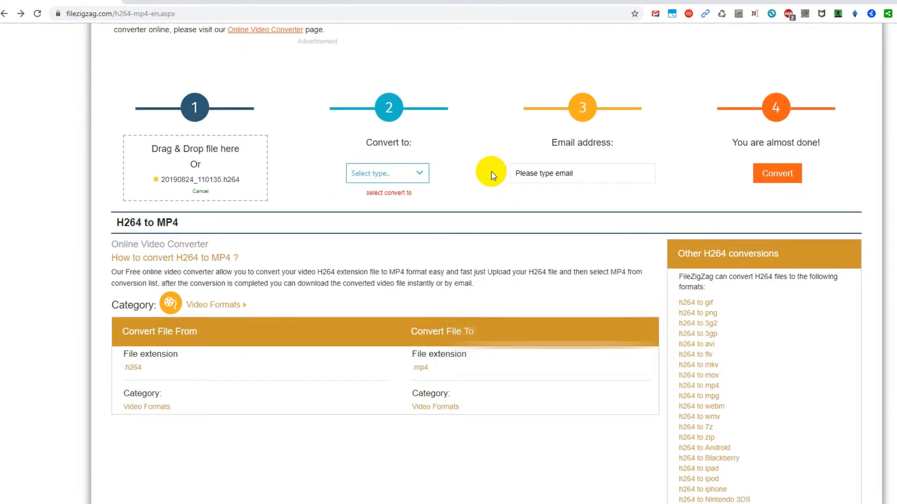
left_click(387, 174)
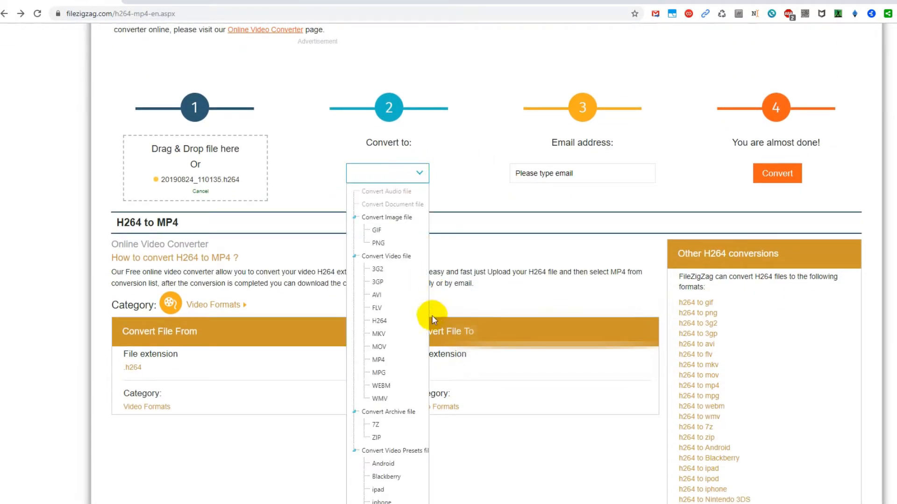
left_click(377, 359)
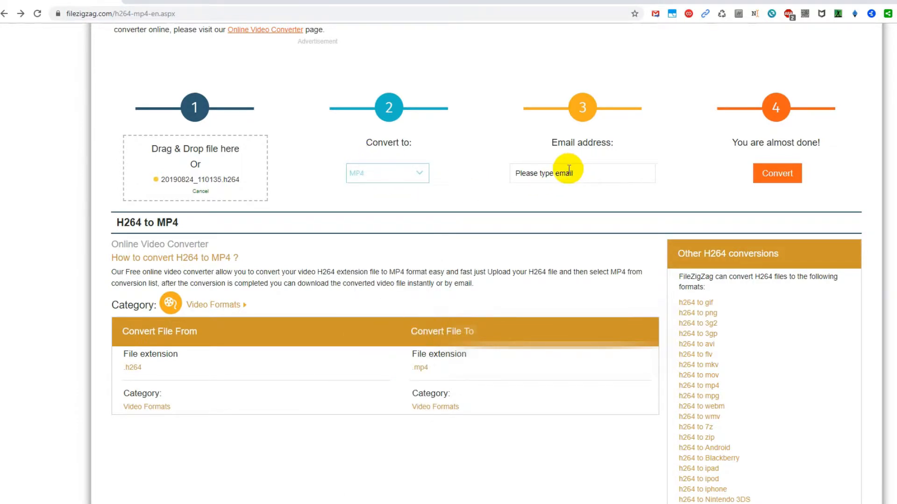
mouse_move(807, 168)
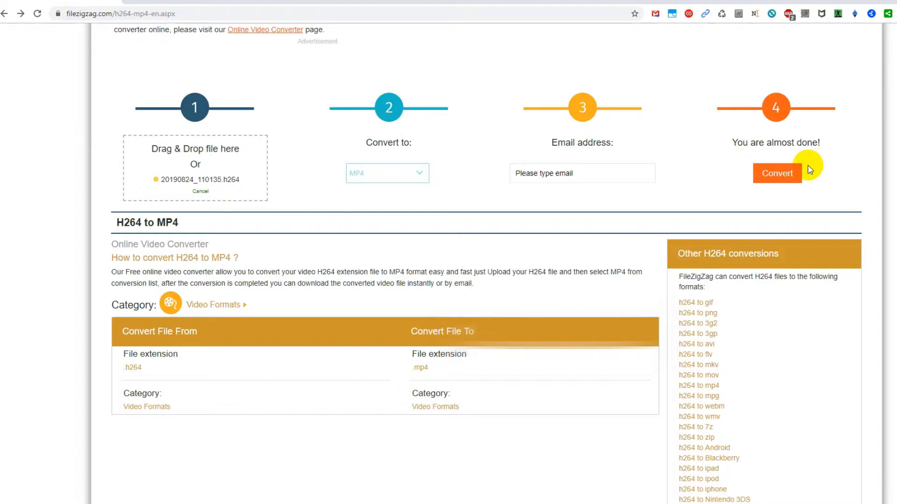
mouse_move(685, 188)
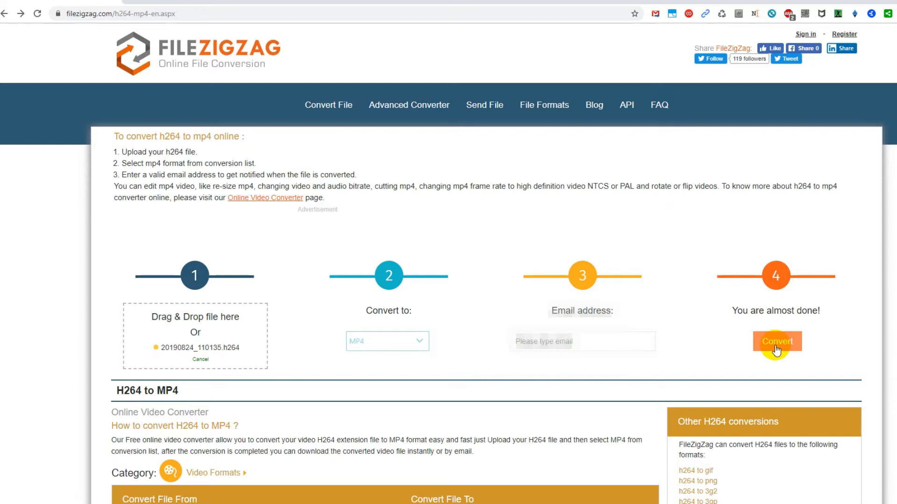
mouse_move(721, 321)
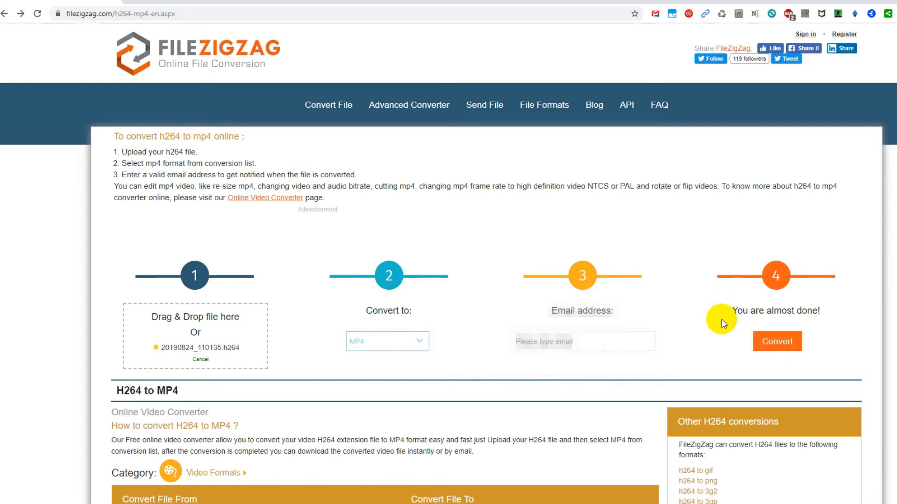
mouse_move(658, 303)
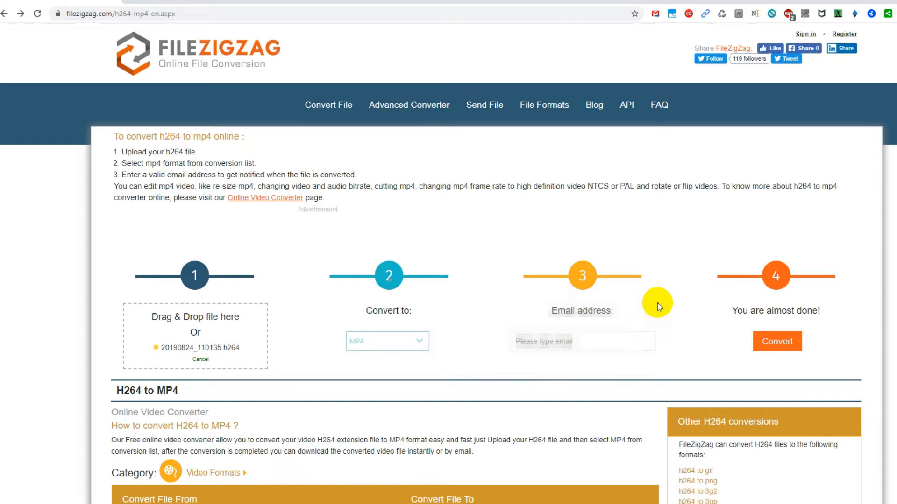
mouse_move(658, 305)
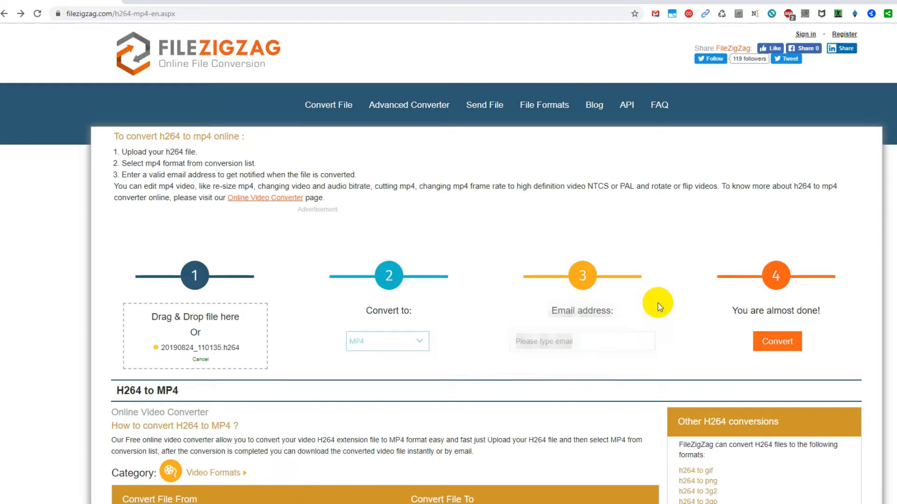
mouse_move(645, 273)
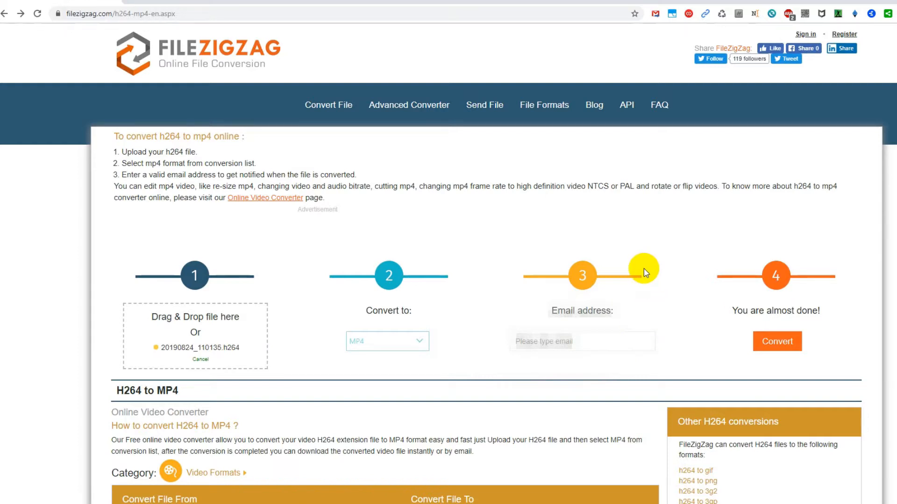
mouse_move(627, 256)
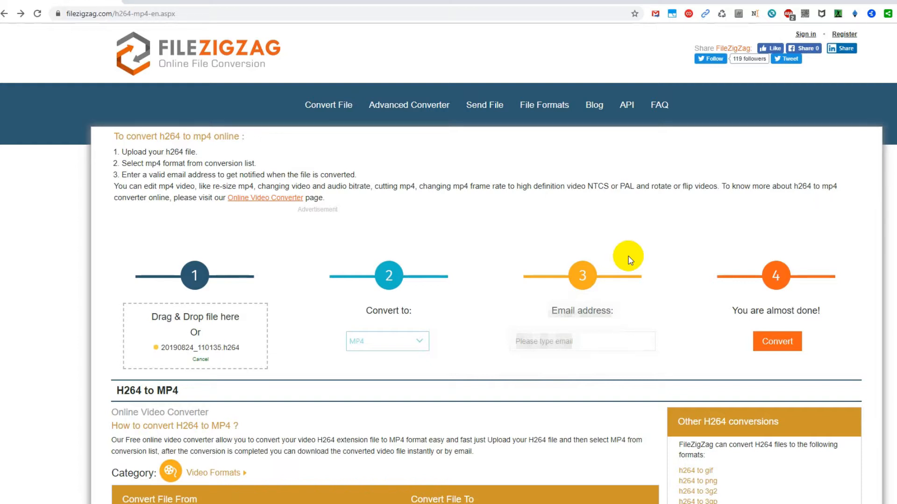
mouse_move(614, 257)
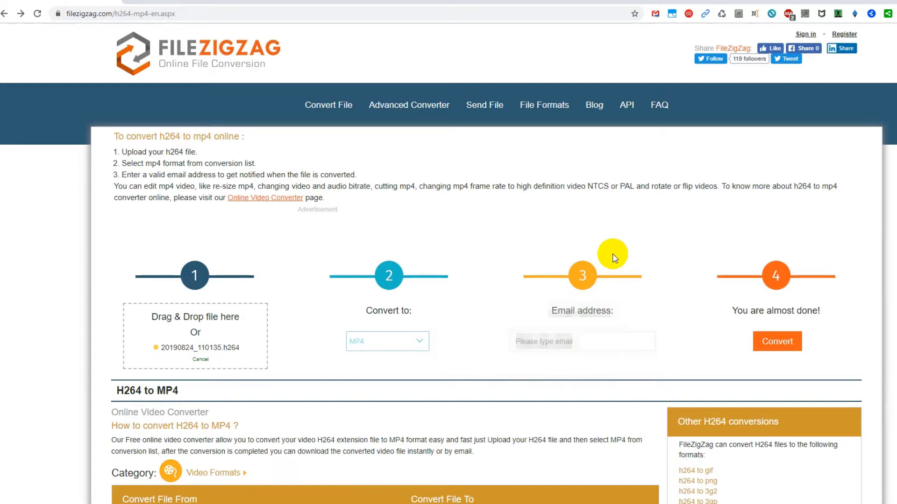
mouse_move(875, 44)
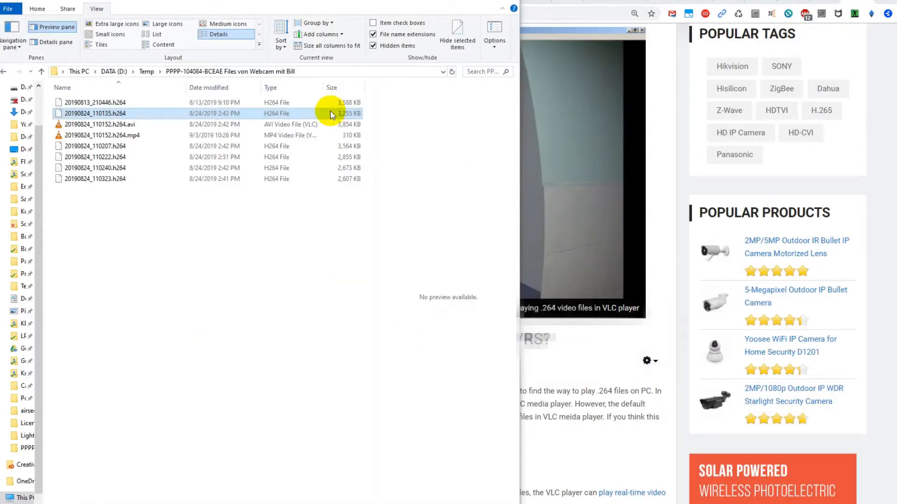
- Click in the camera recordings folder listing in File Explorer
left_click(102, 135)
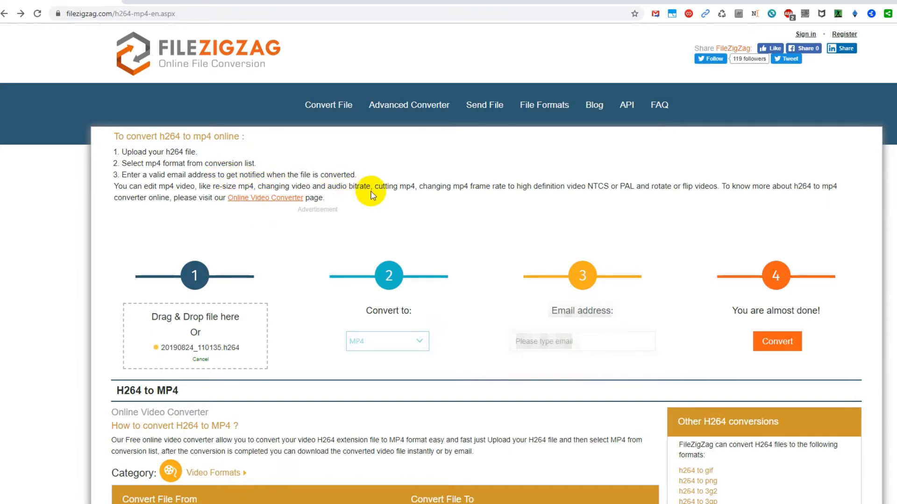
mouse_move(640, 272)
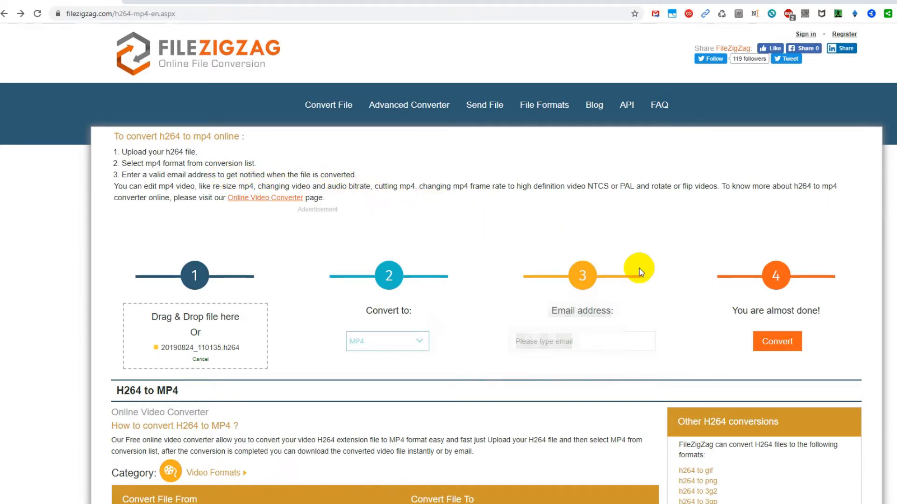
mouse_move(566, 260)
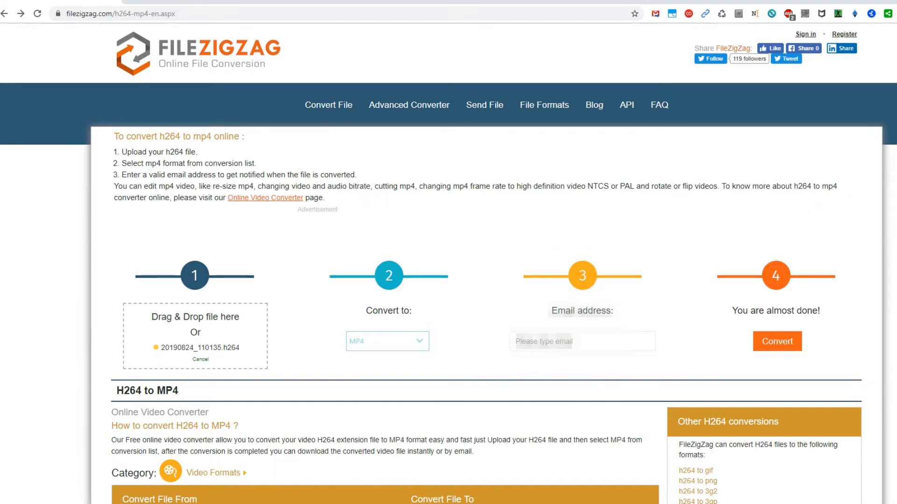
scroll("down", 3)
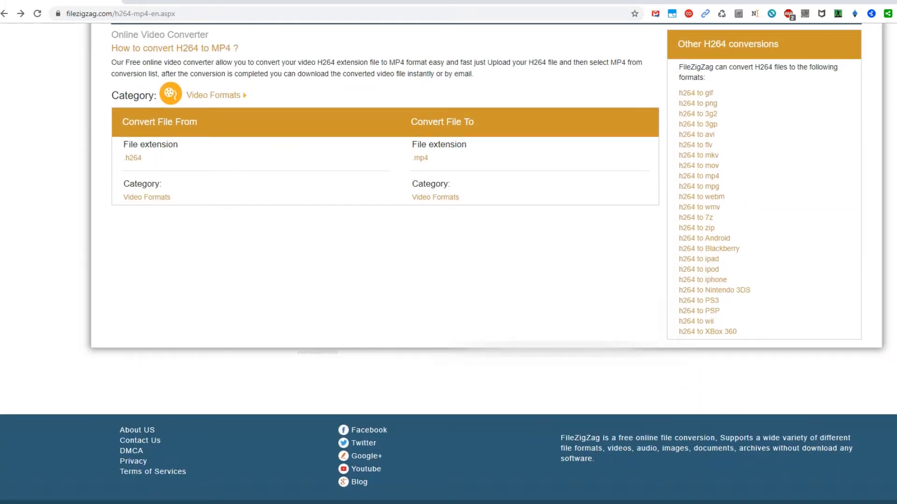
scroll("up", 3)
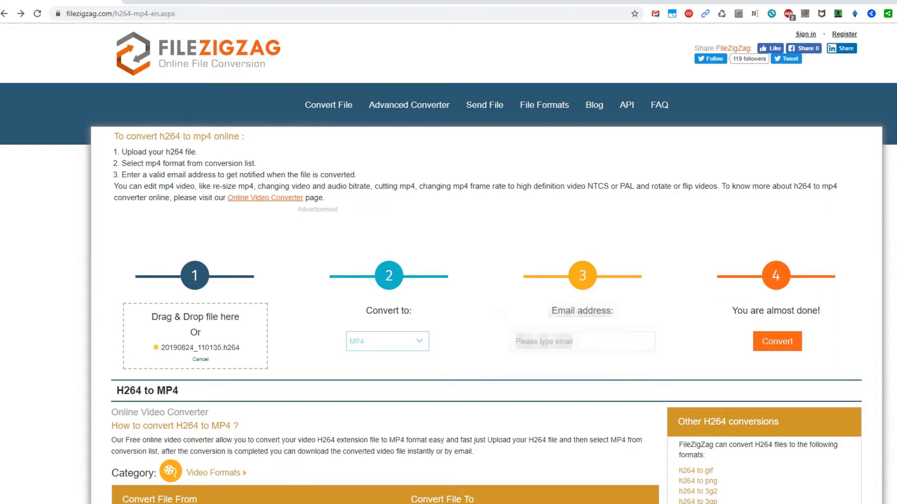
mouse_move(712, 20)
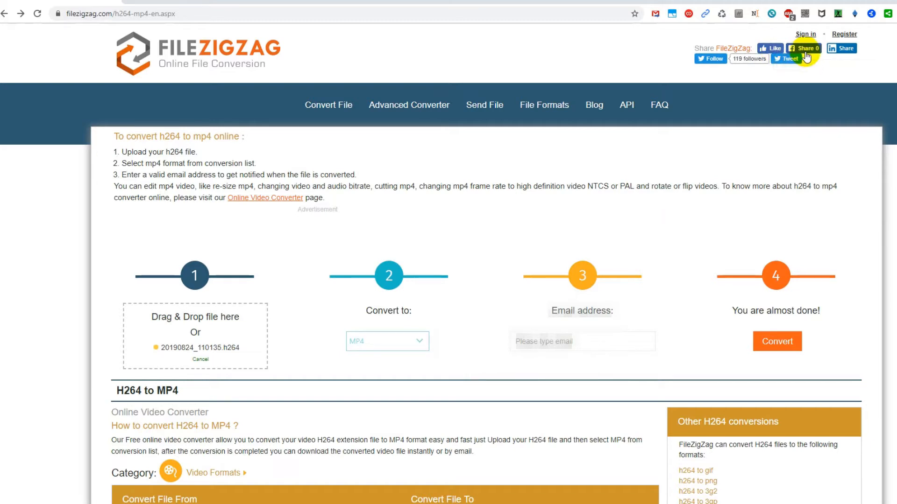
mouse_move(563, 137)
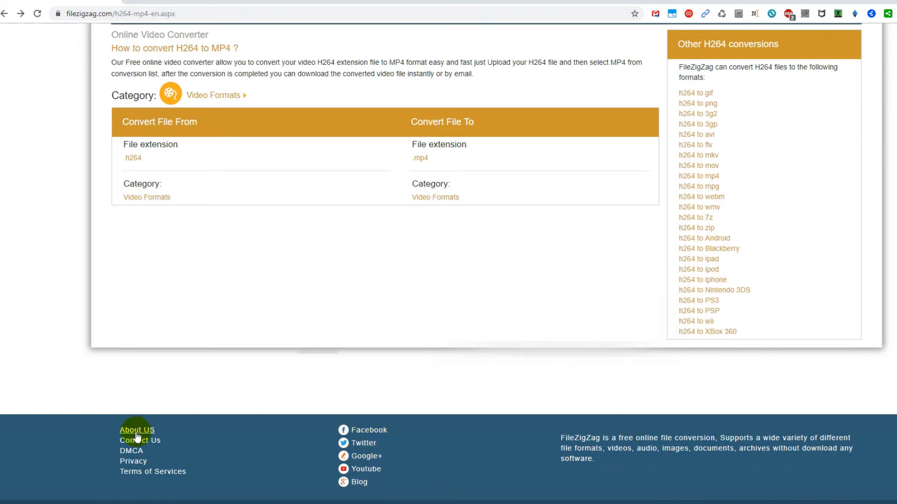
- Follow the footer Contact Us link to FileZigZag's empty contact form
left_click(140, 441)
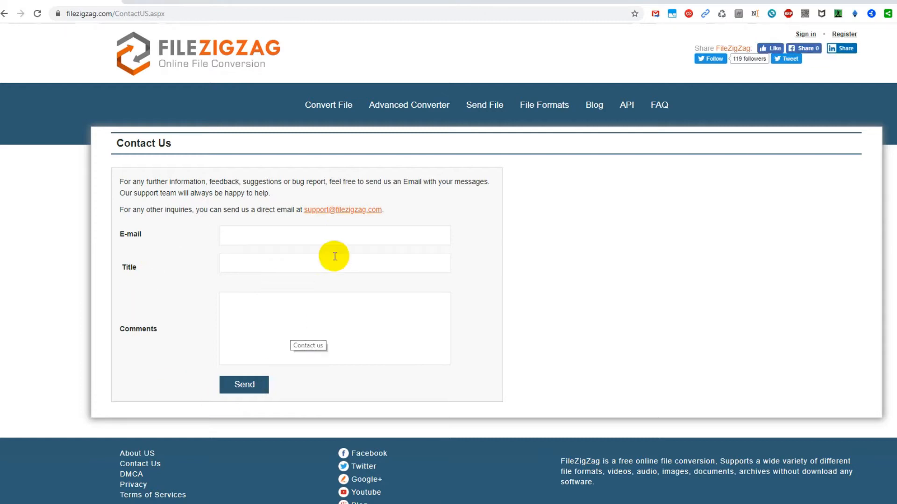
mouse_move(568, 203)
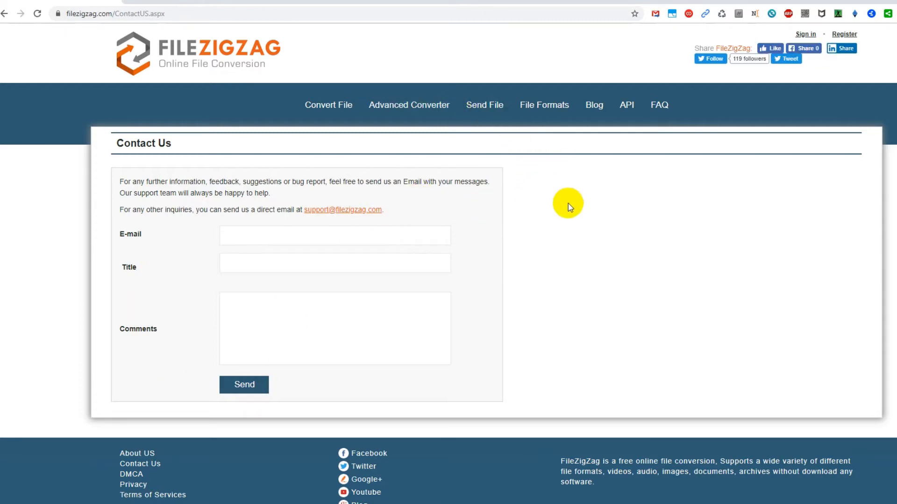
mouse_move(849, 67)
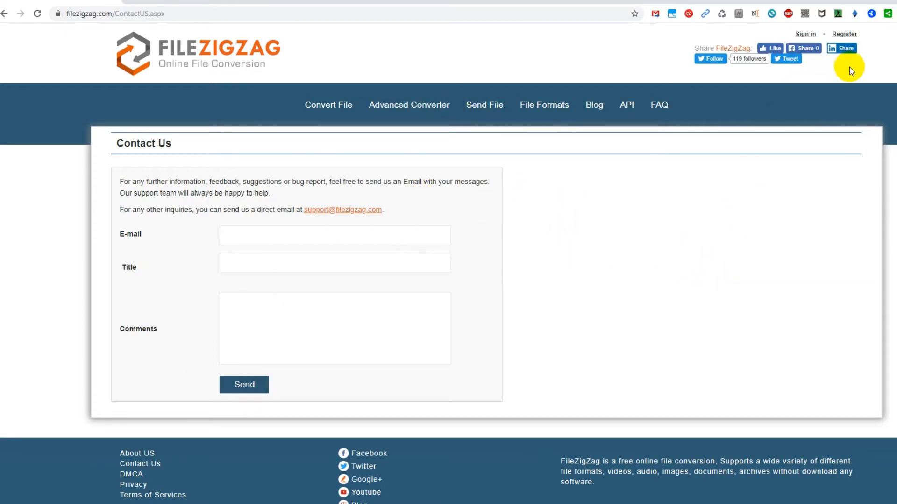
mouse_move(568, 59)
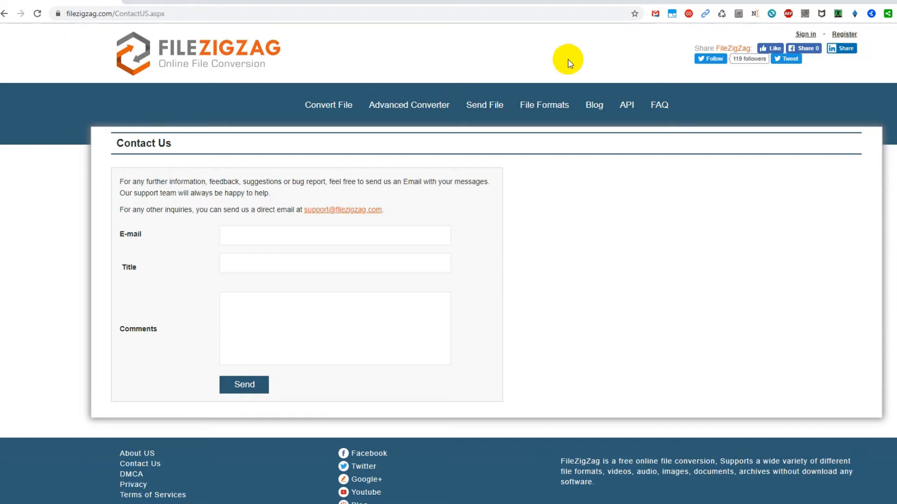
mouse_move(484, 104)
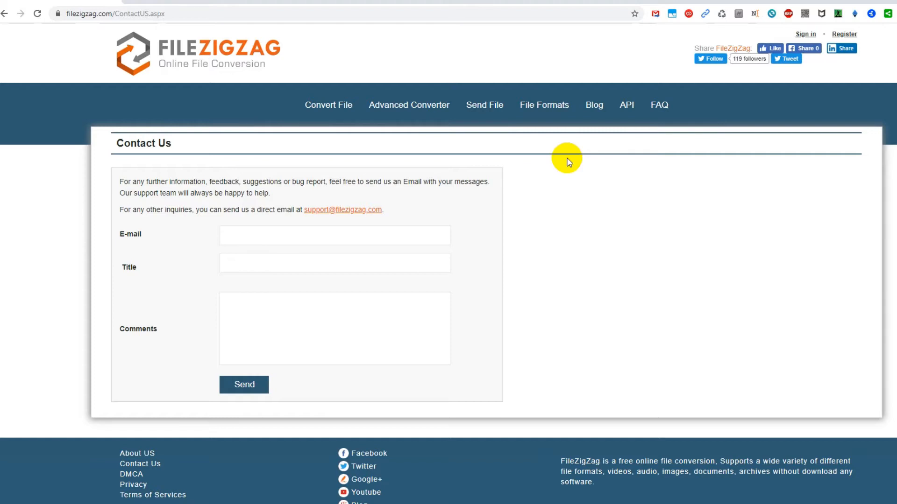
mouse_move(772, 10)
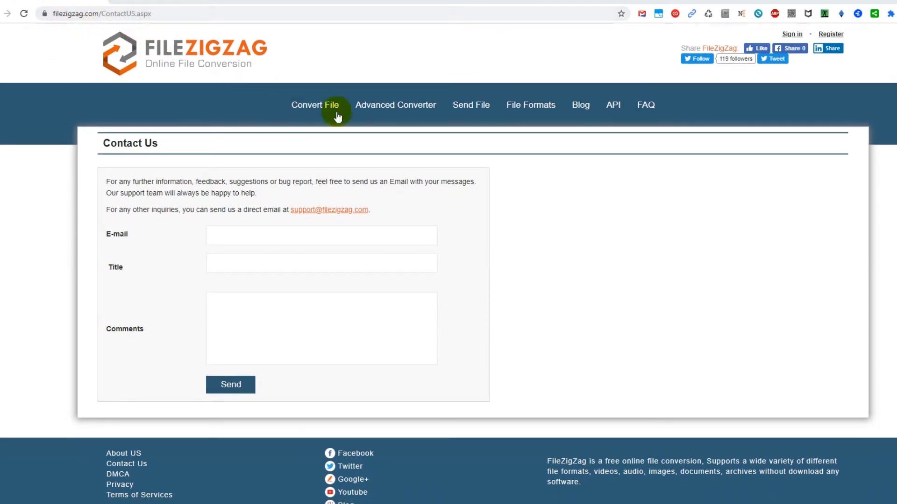
mouse_move(644, 217)
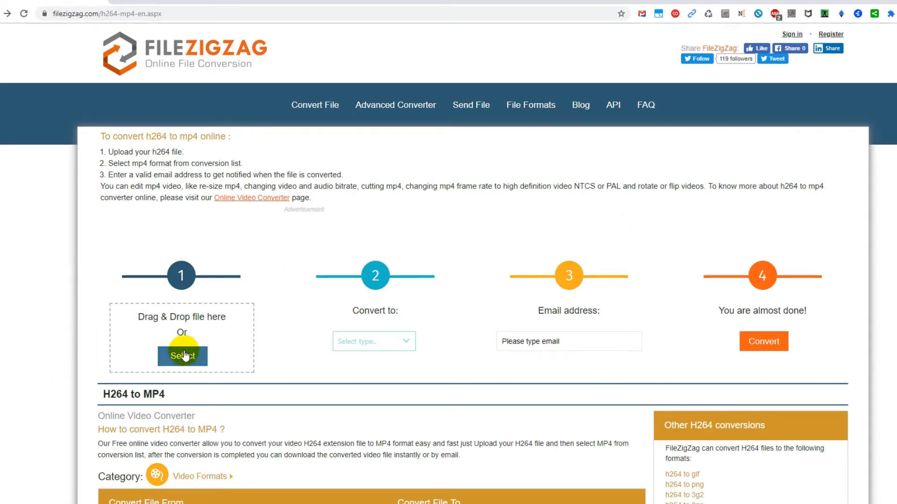
mouse_move(293, 369)
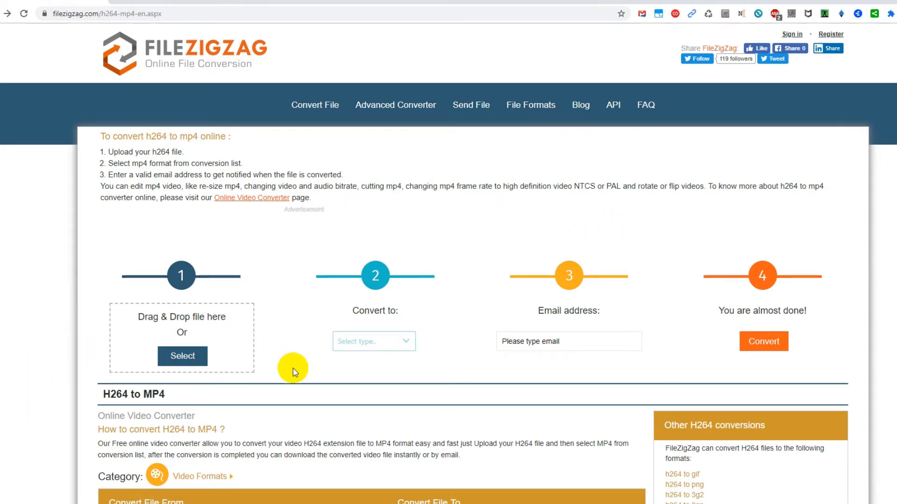
mouse_move(763, 341)
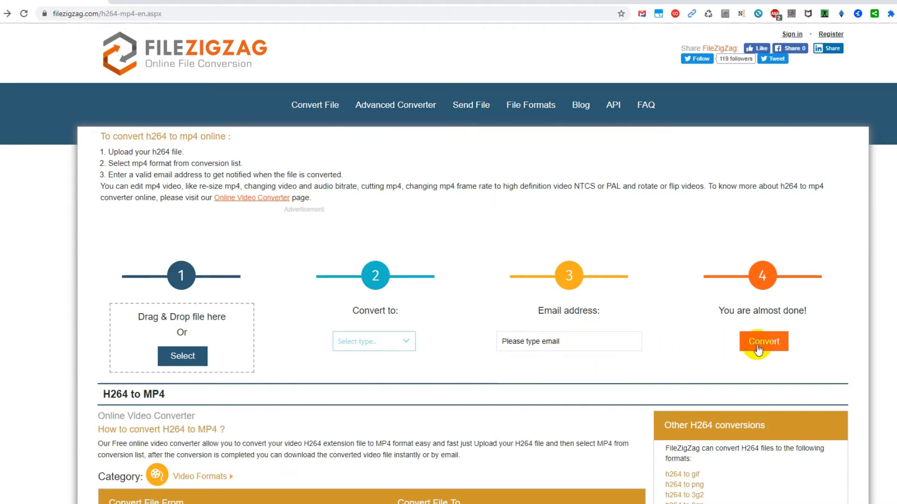
mouse_move(678, 305)
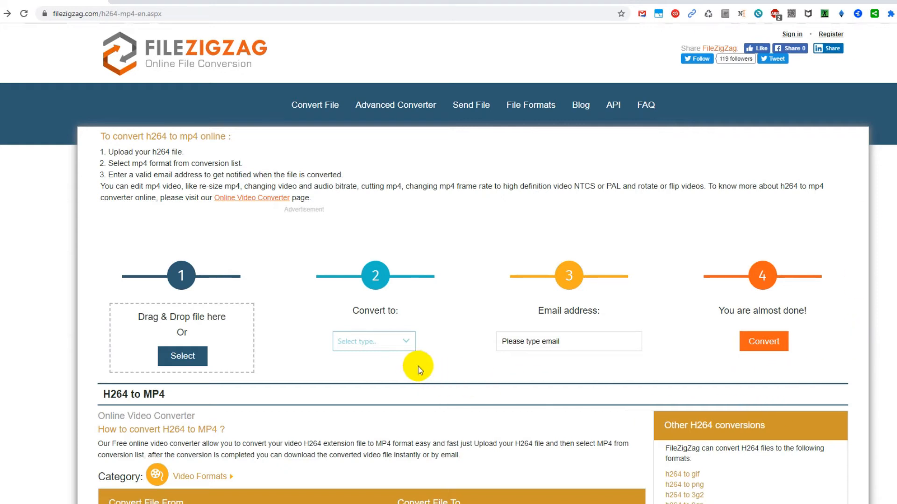
mouse_move(419, 369)
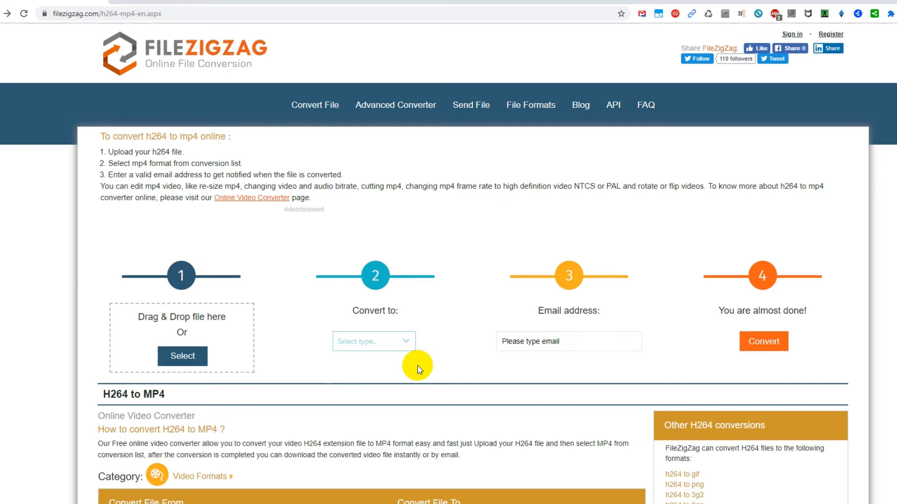
mouse_move(709, 155)
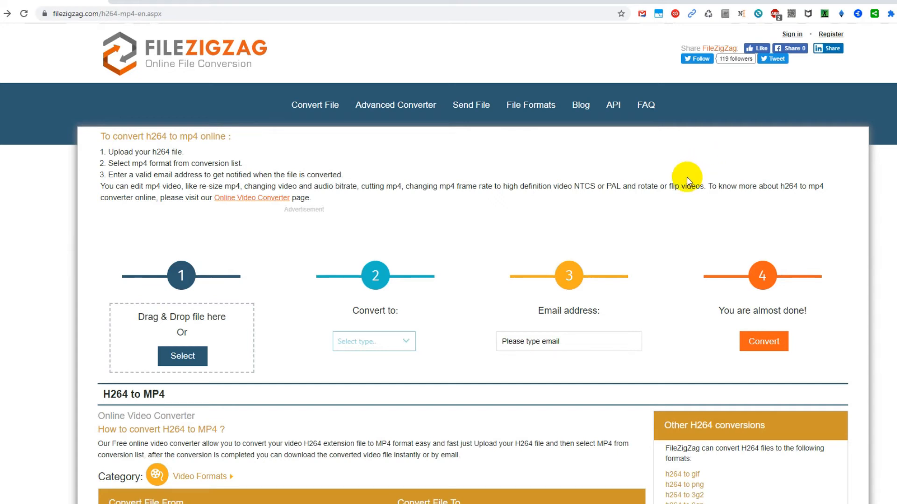
mouse_move(461, 382)
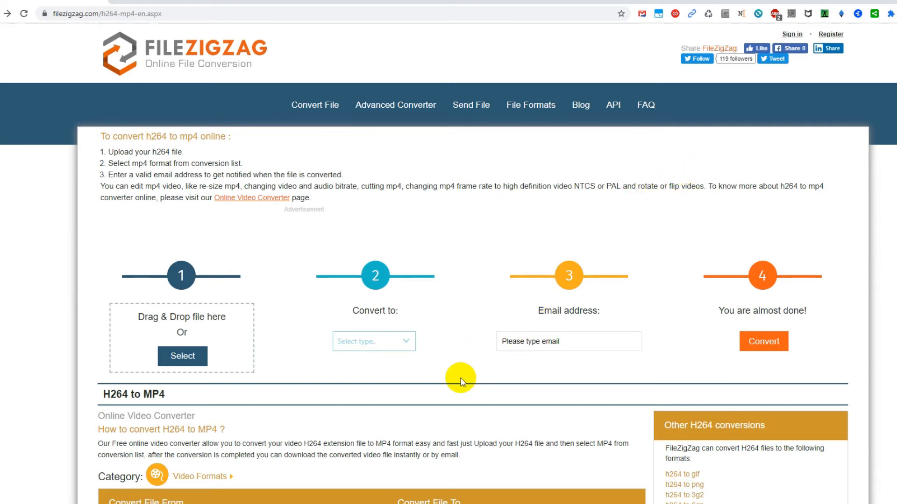
mouse_move(465, 388)
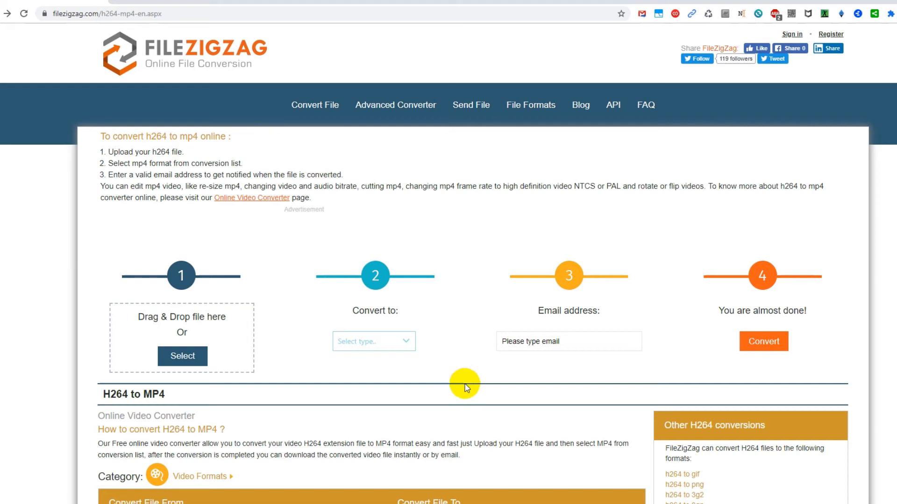
mouse_move(71, 10)
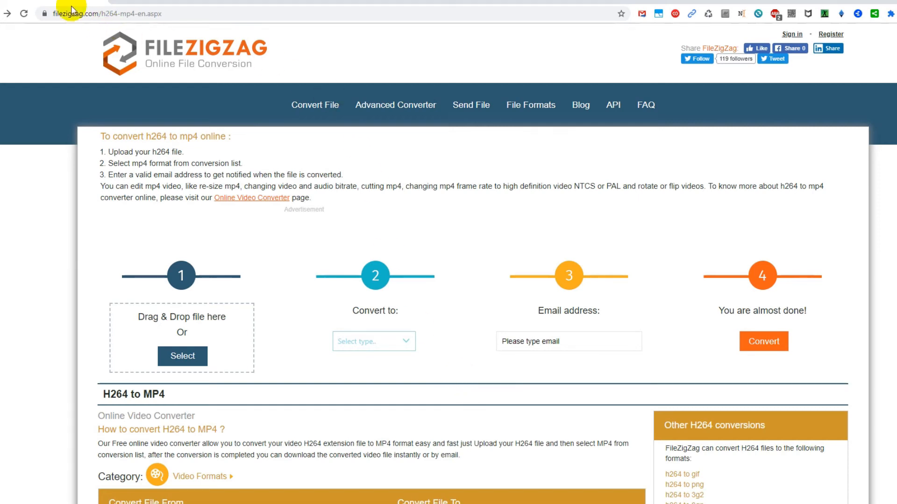